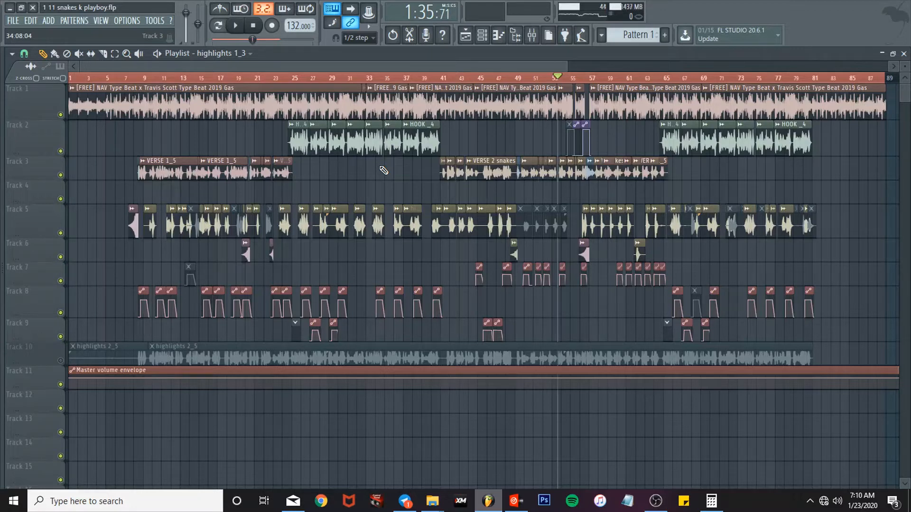
- Show the mixer with the LEAD VOCALS insert and its effect chain
{"action": "left_click", "coordinate": [234, 25]}
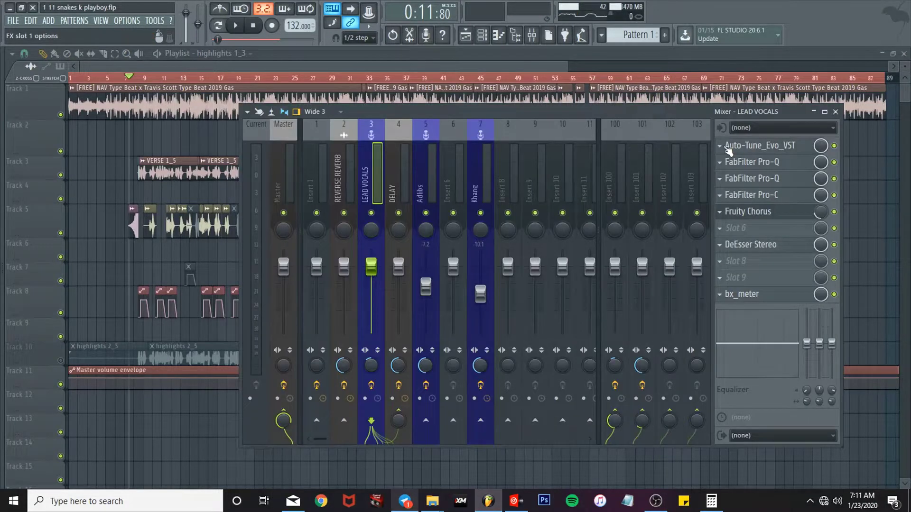
- Show the Auto-Tune Evo plugin on LEAD VOCALS, set to D# minor with retune speed 0
{"action": "left_click", "coordinate": [759, 146]}
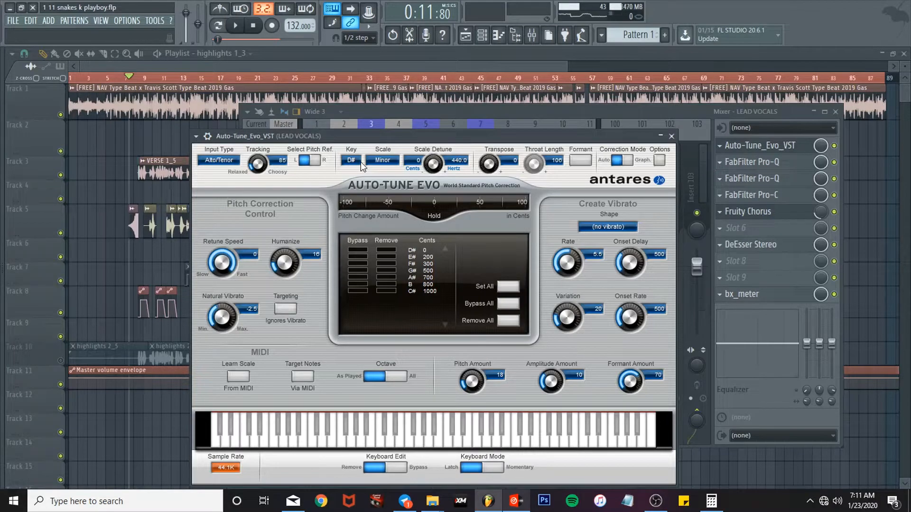
{"action": "mouse_move", "coordinate": [657, 157]}
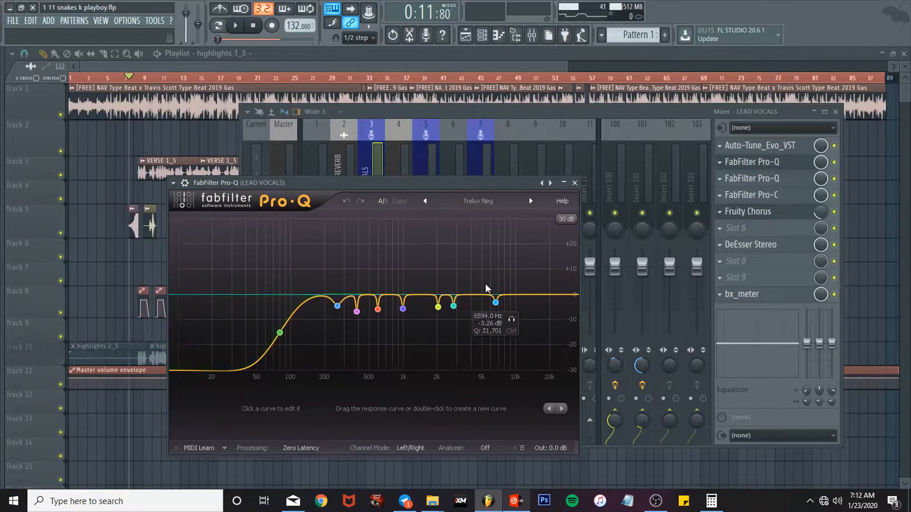
{"action": "mouse_move", "coordinate": [388, 287]}
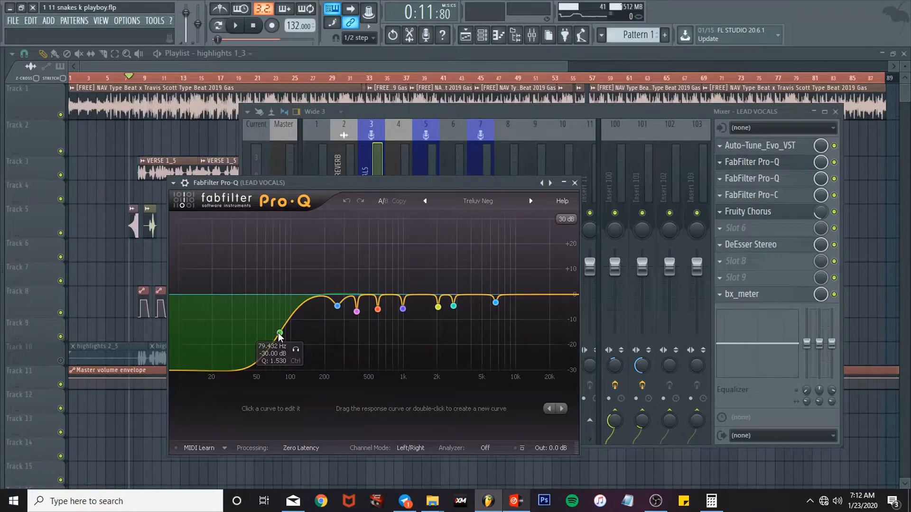
- Review the second Pro-Q EQ's high boost near 10 kHz, then the Pro-C compressor
{"action": "left_click", "coordinate": [574, 183]}
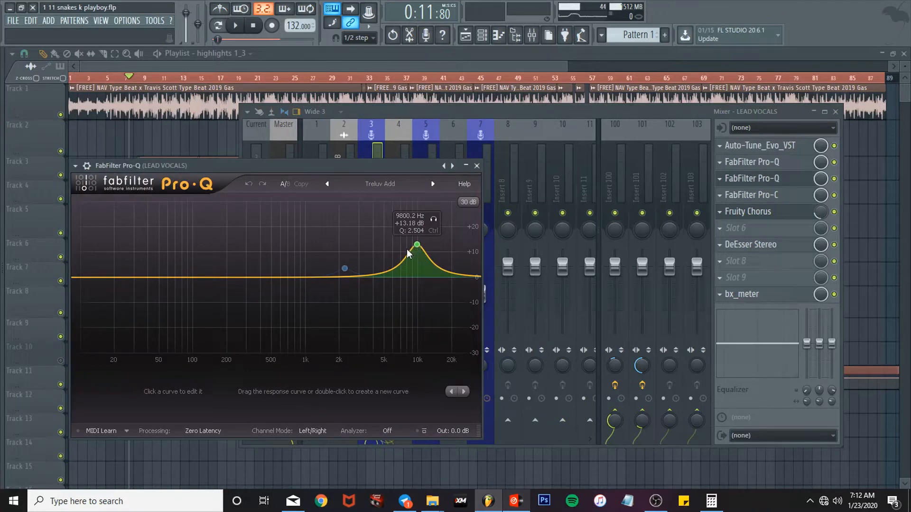
{"action": "left_click", "coordinate": [475, 165]}
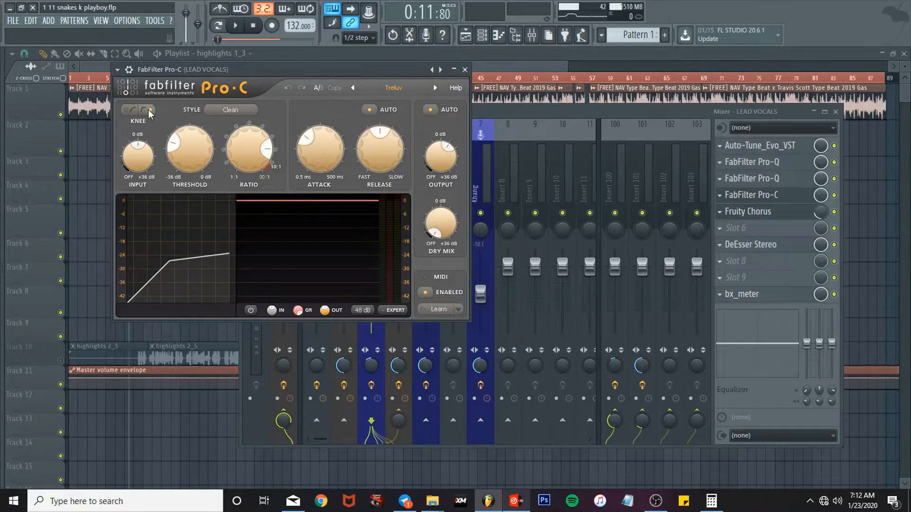
{"action": "mouse_move", "coordinate": [219, 169]}
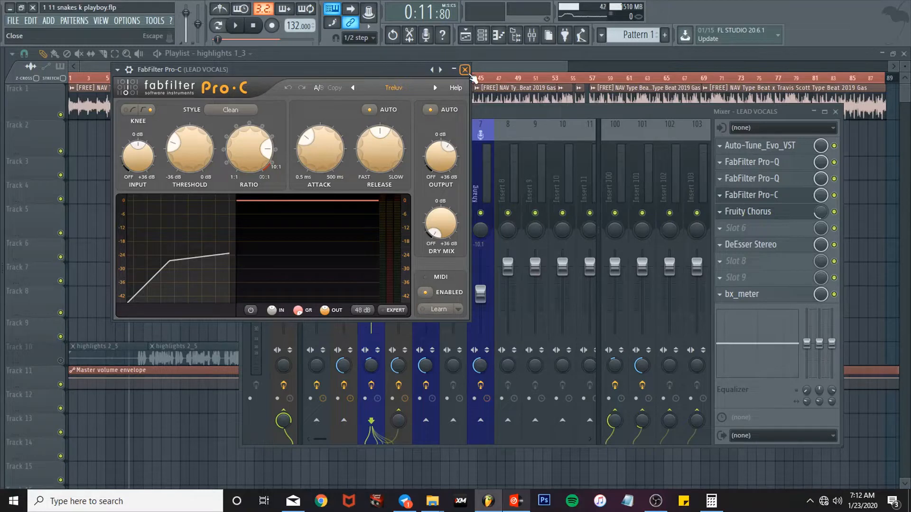
- Close the Pro-C compressor window, leaving the LEAD VOCALS mixer chain visible
{"action": "left_click", "coordinate": [464, 70]}
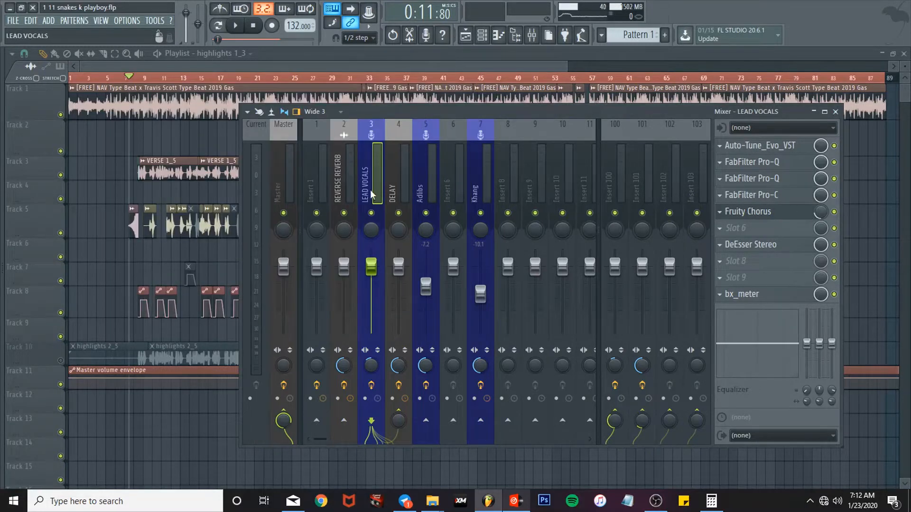
- Audition the mix briefly, view the lead vocal DeEsser, then the Insert 100 VintageVerb
{"action": "left_click", "coordinate": [234, 26]}
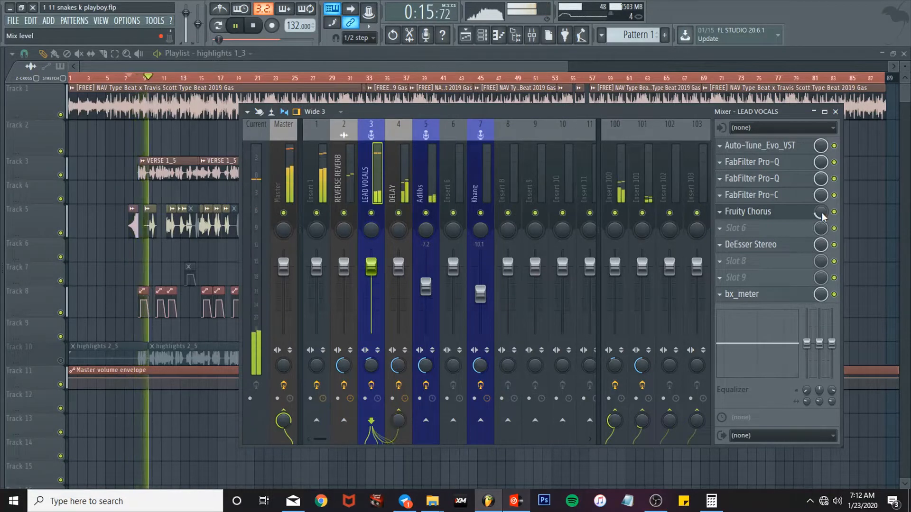
{"action": "left_click", "coordinate": [235, 26]}
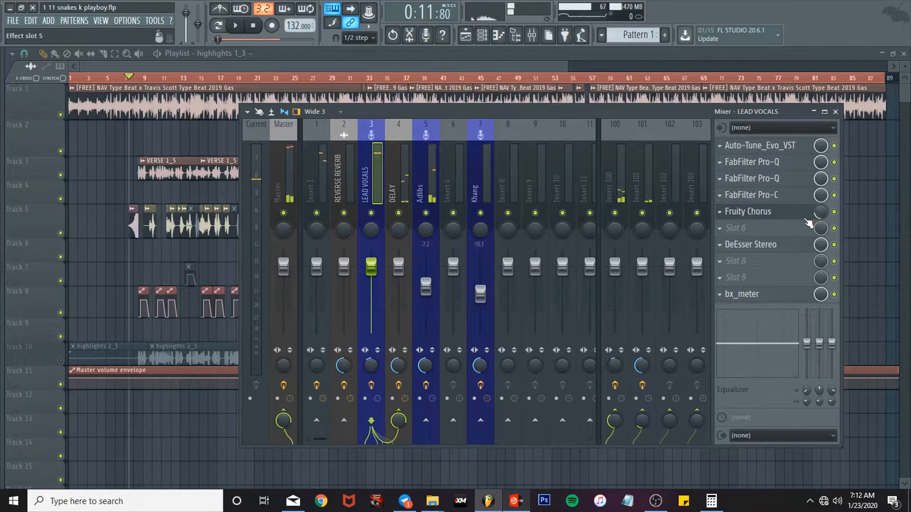
{"action": "left_click", "coordinate": [750, 244]}
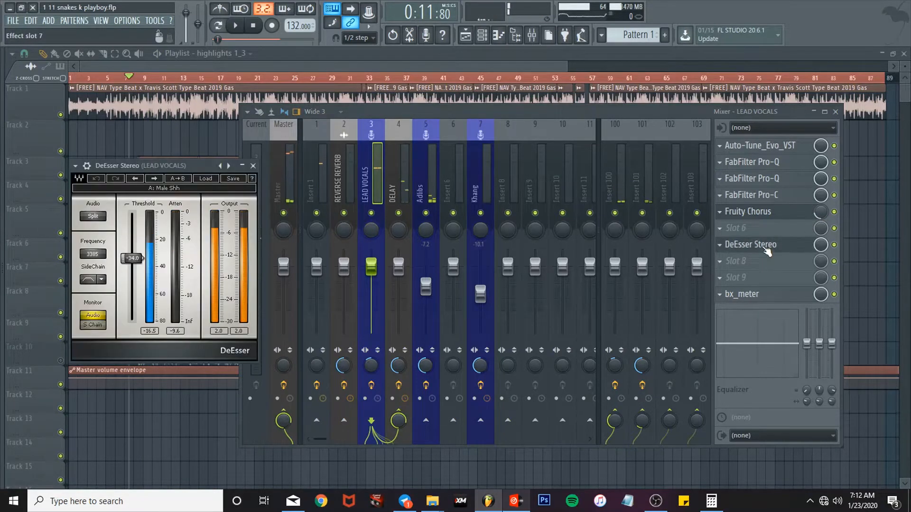
{"action": "left_click", "coordinate": [254, 165]}
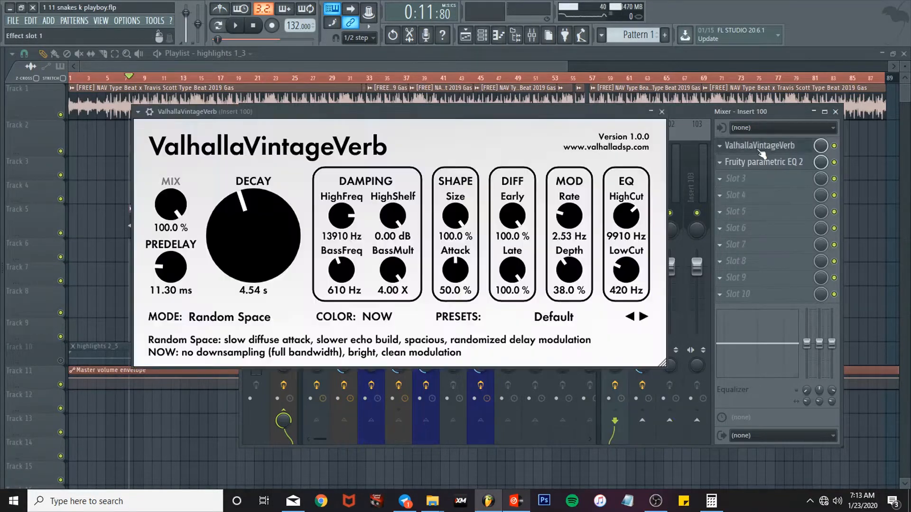
{"action": "mouse_move", "coordinate": [188, 211]}
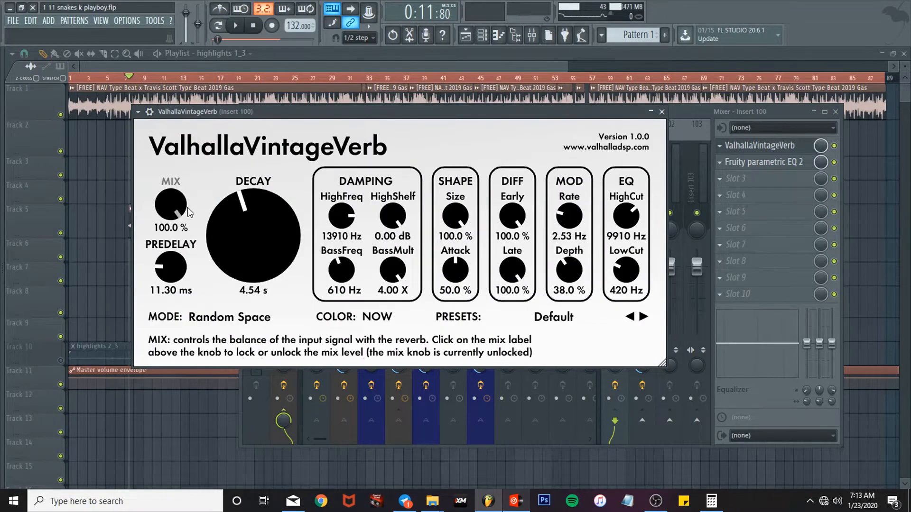
{"action": "mouse_move", "coordinate": [267, 253]}
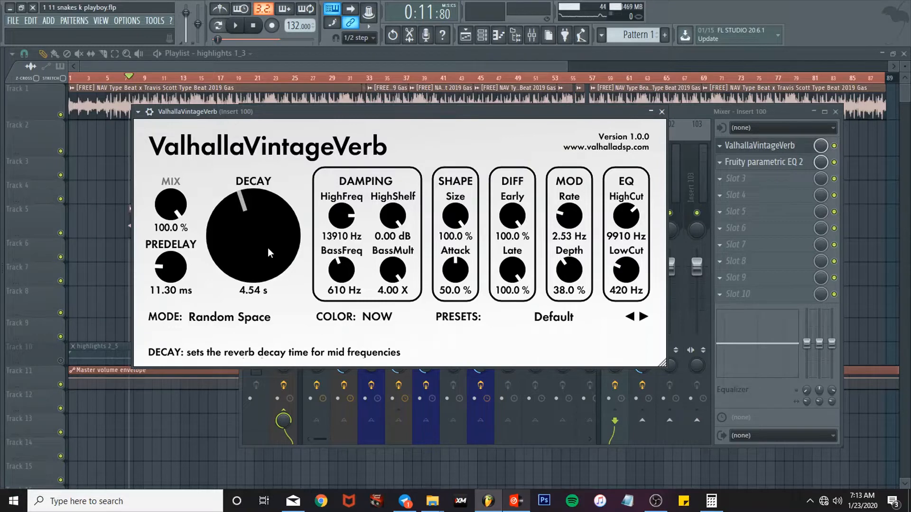
{"action": "mouse_move", "coordinate": [169, 271]}
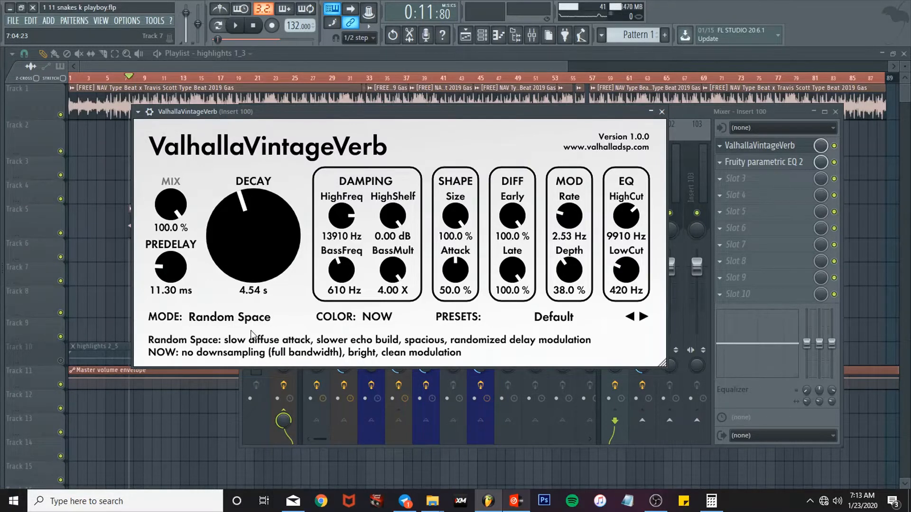
{"action": "mouse_move", "coordinate": [375, 269]}
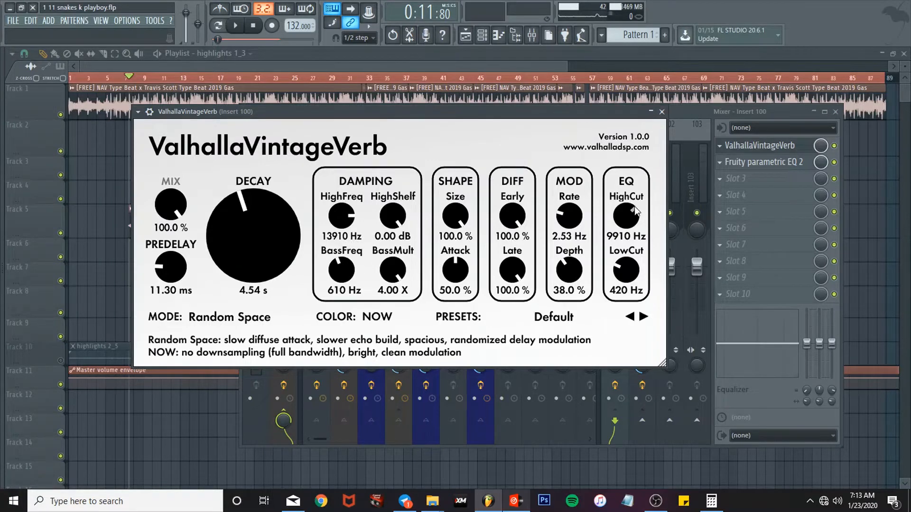
{"action": "mouse_move", "coordinate": [566, 227]}
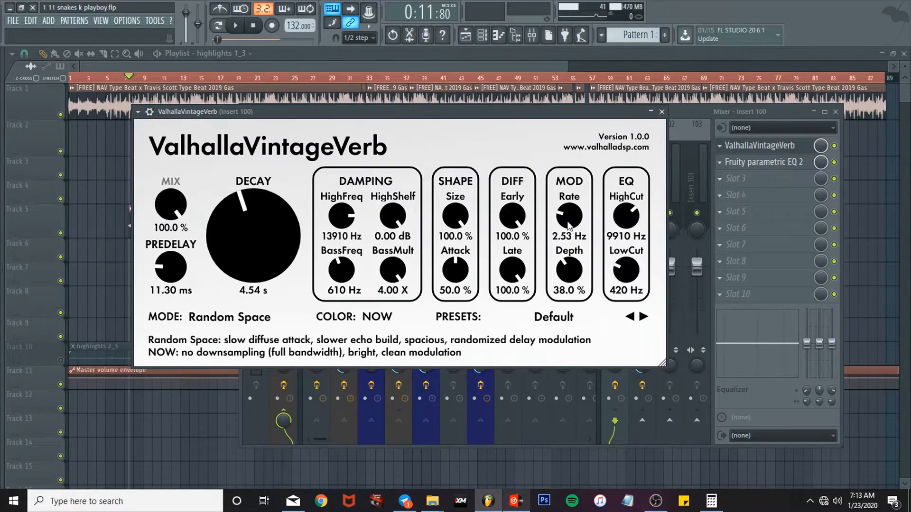
{"action": "mouse_move", "coordinate": [661, 112]}
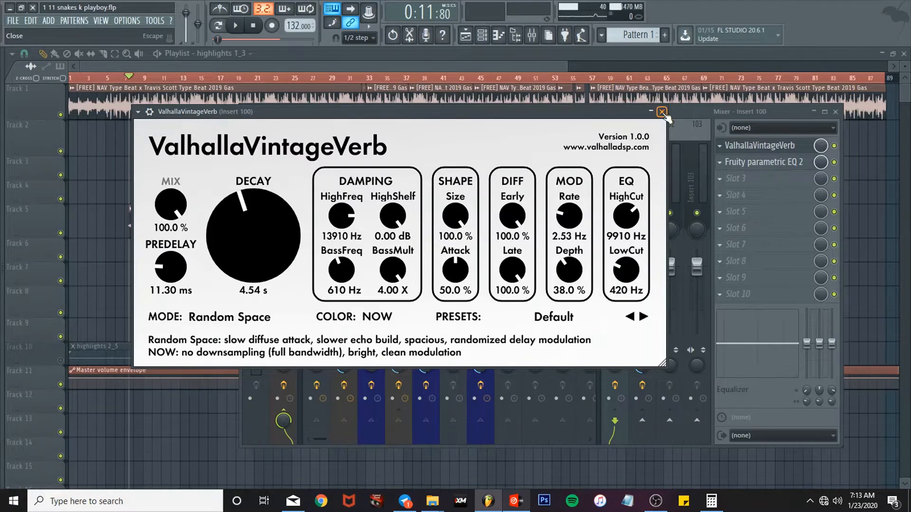
- Close the Insert 100 reverb and its parametric EQ, then move to Insert 101
{"action": "left_click", "coordinate": [661, 112]}
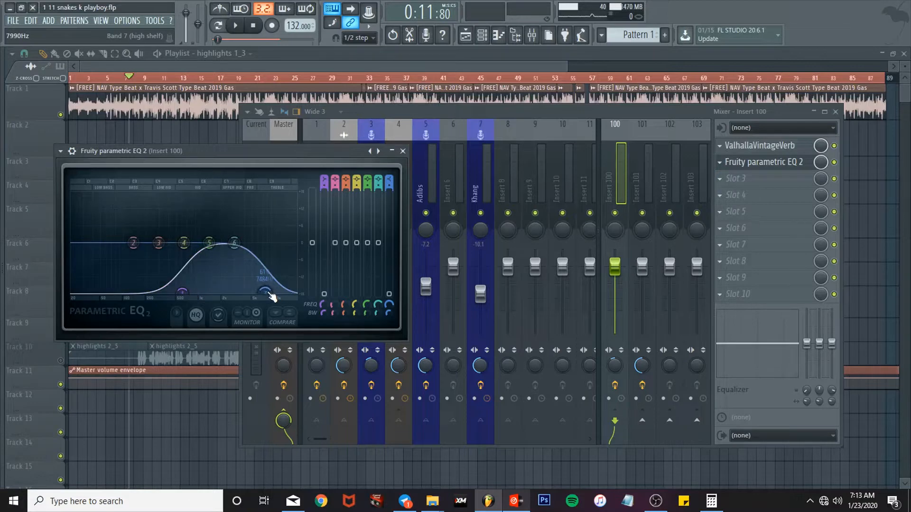
{"action": "left_click", "coordinate": [402, 150]}
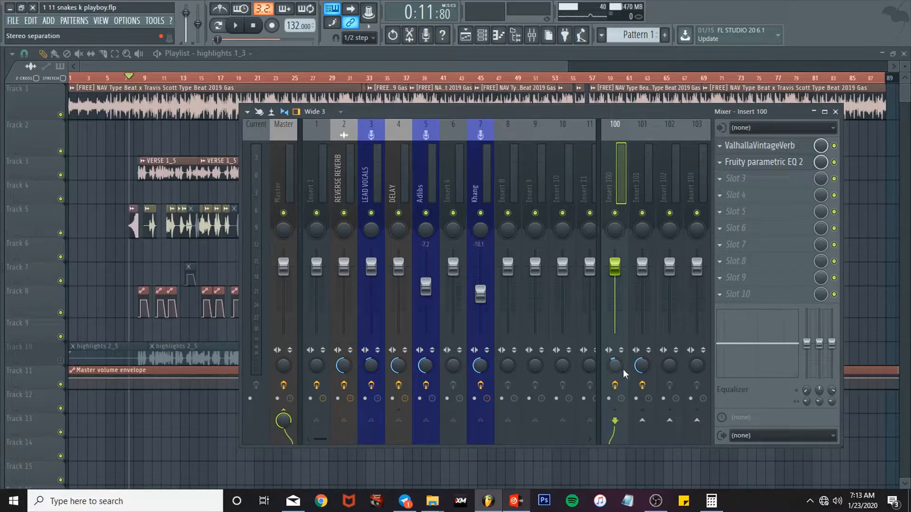
{"action": "left_click", "coordinate": [641, 175]}
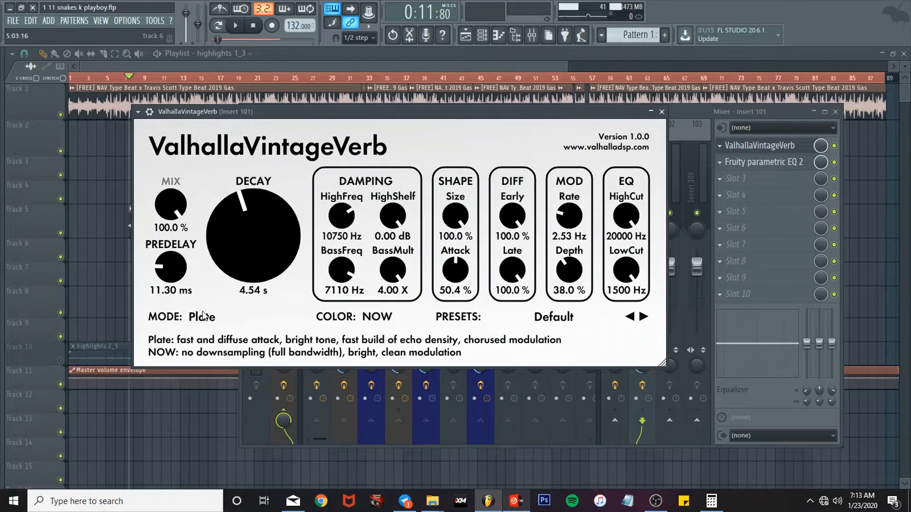
{"action": "mouse_move", "coordinate": [359, 232]}
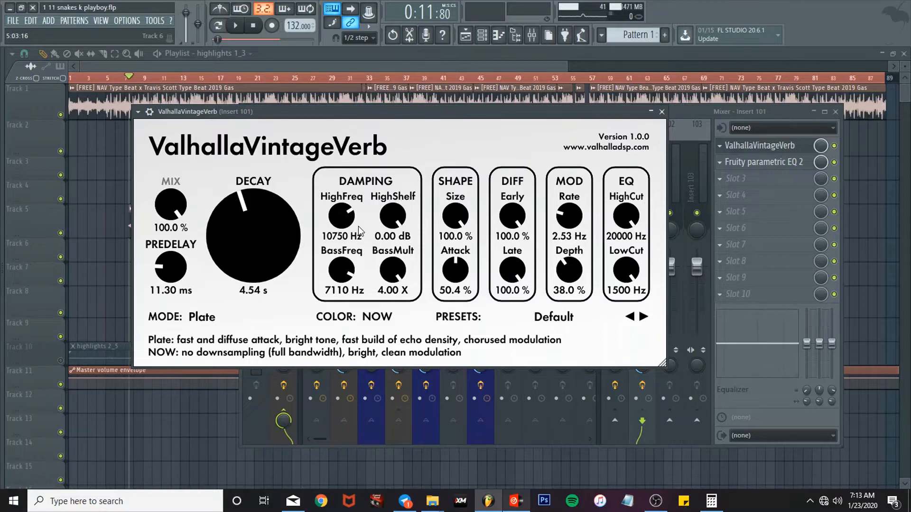
{"action": "mouse_move", "coordinate": [657, 126]}
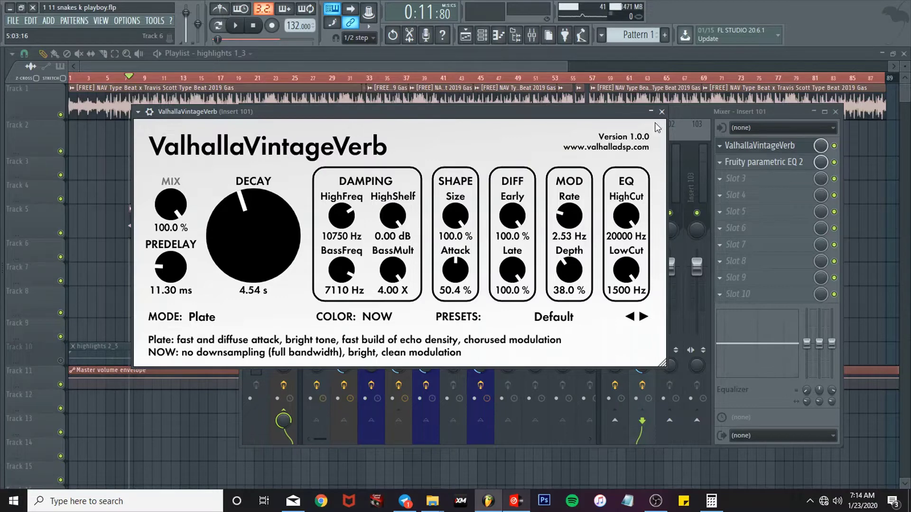
- Close the Insert 101 Plate-mode reverb after reviewing its 4.54 s decay
{"action": "left_click", "coordinate": [660, 112]}
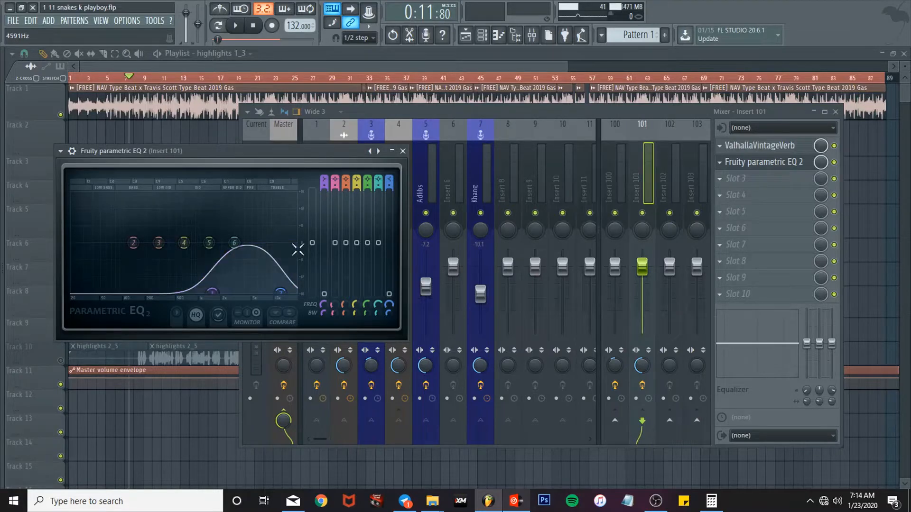
- Close the parametric EQ, switch to the DELAY insert and review then close Fruity Delay 2
{"action": "left_click", "coordinate": [402, 150]}
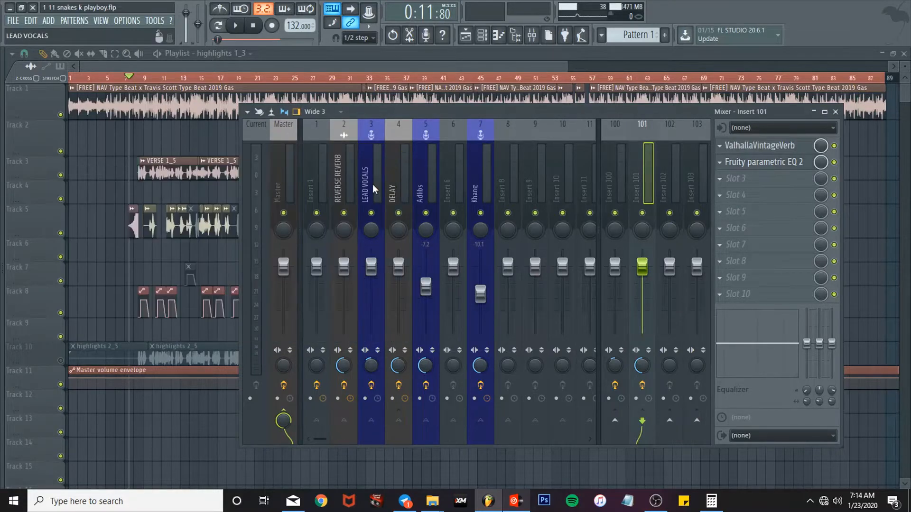
{"action": "left_click", "coordinate": [371, 175]}
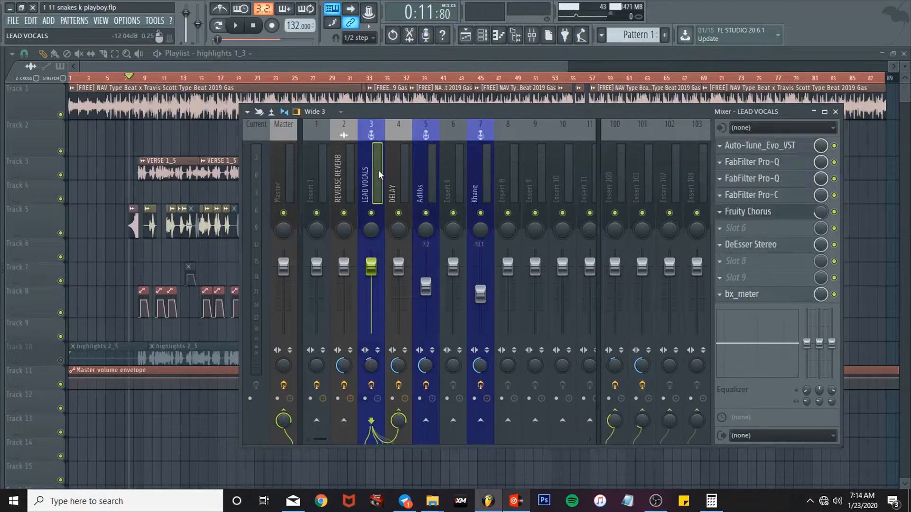
{"action": "left_click", "coordinate": [398, 177]}
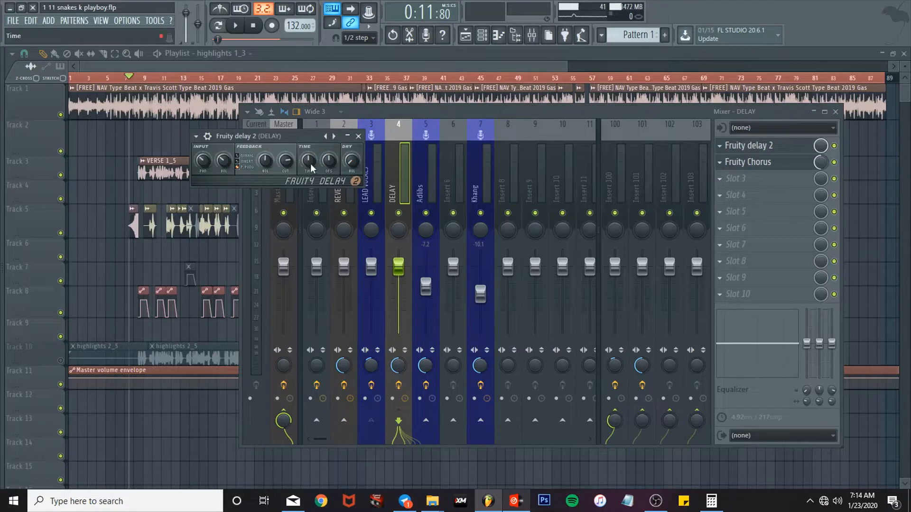
{"action": "mouse_move", "coordinate": [342, 195]}
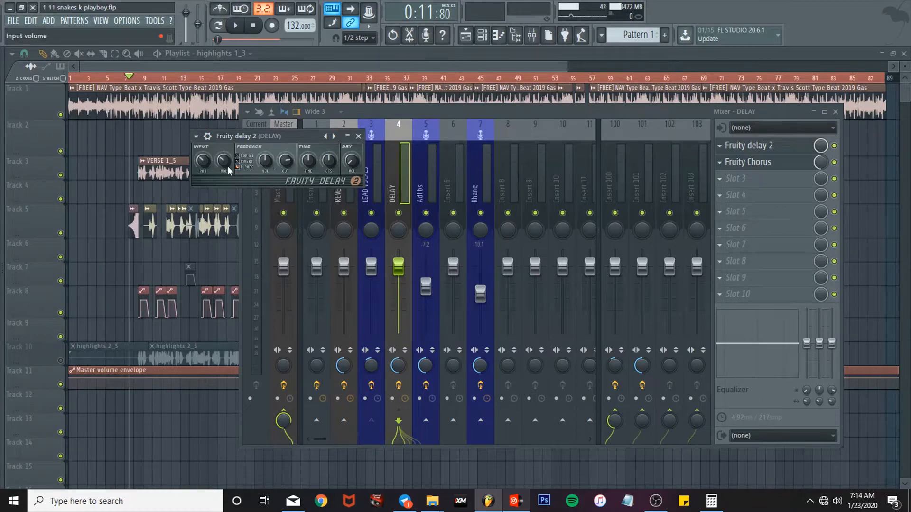
{"action": "mouse_move", "coordinate": [201, 160]}
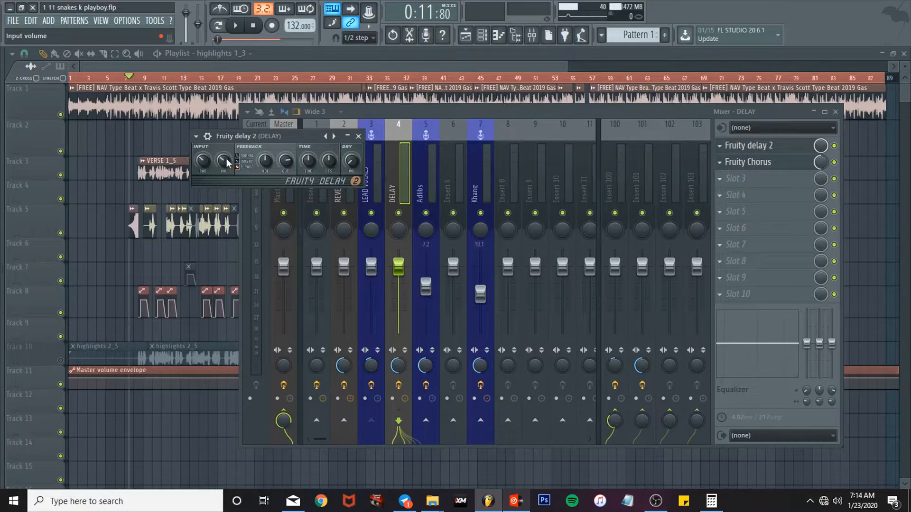
{"action": "left_click", "coordinate": [358, 136]}
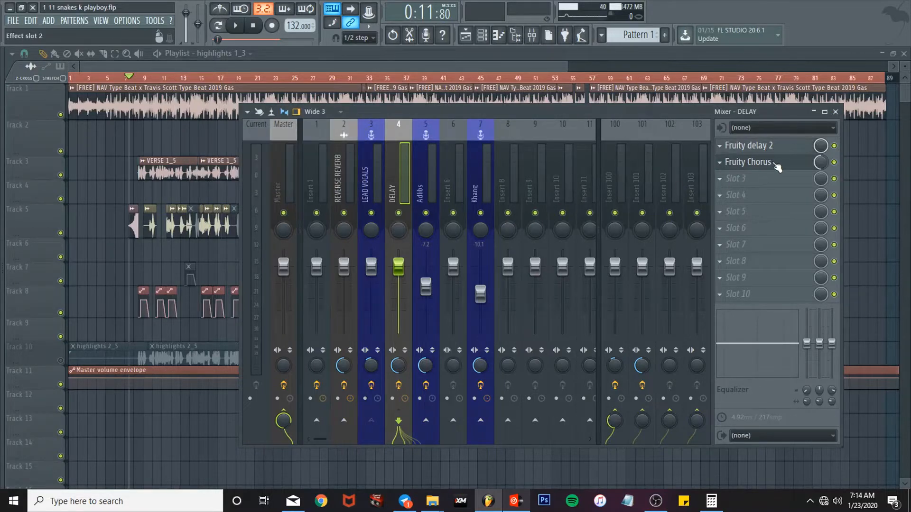
- Review the DELAY insert's Fruity Chorus settings and close them
{"action": "left_click", "coordinate": [748, 161]}
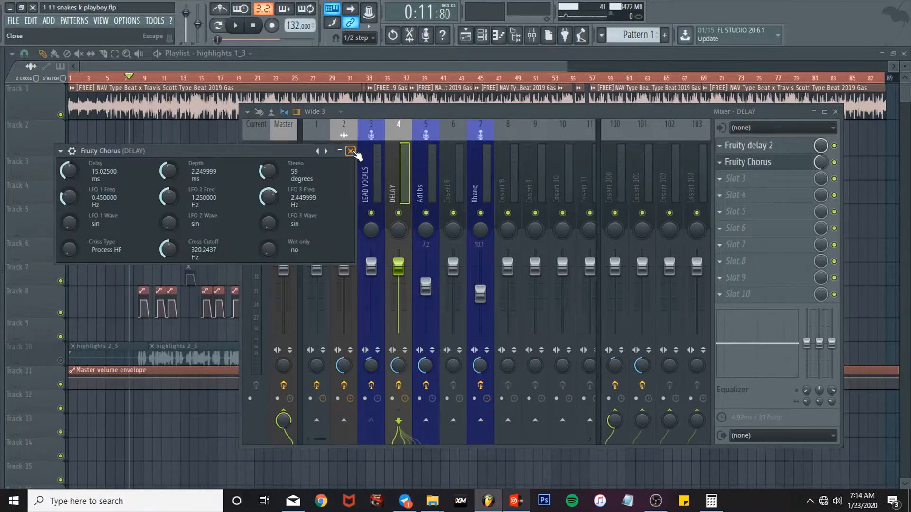
{"action": "left_click", "coordinate": [350, 151]}
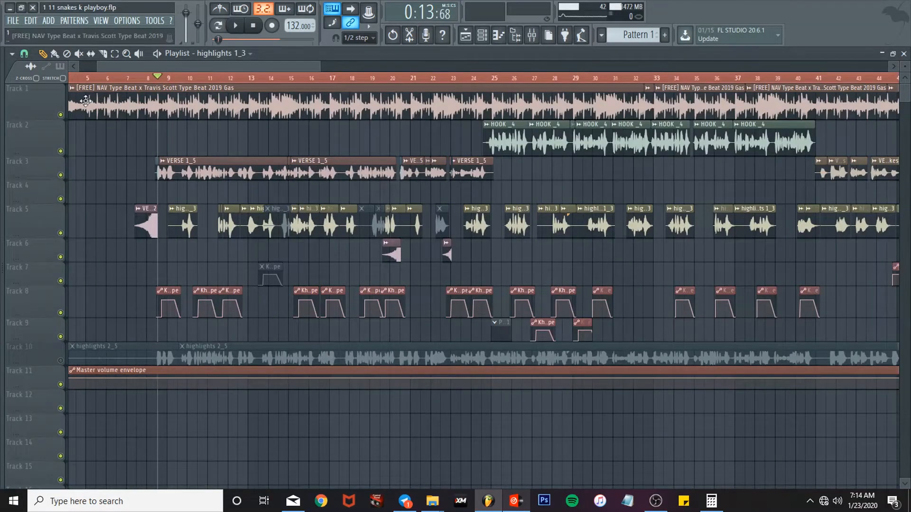
- Toggle the Track 1 beat mute, play from the hook near bar 25 and show the Adlibs mixer chain
{"action": "left_click", "coordinate": [86, 102]}
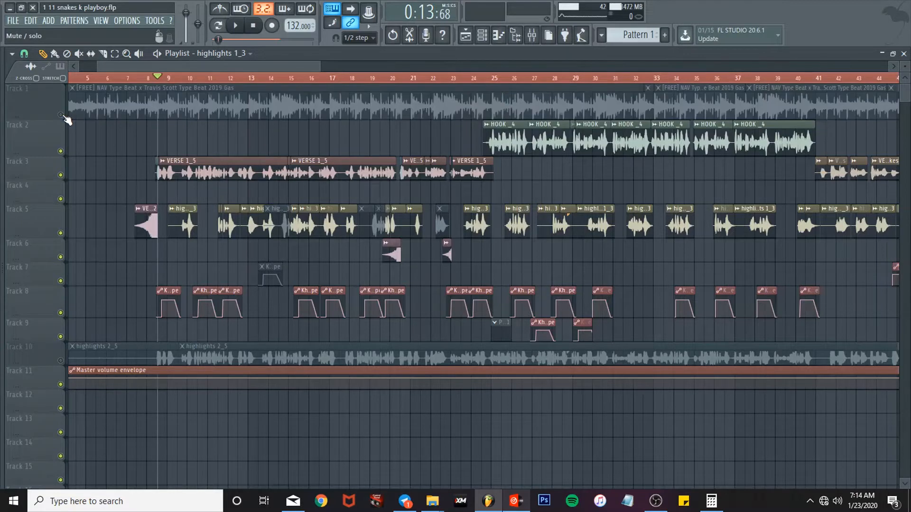
{"action": "left_click", "coordinate": [235, 24]}
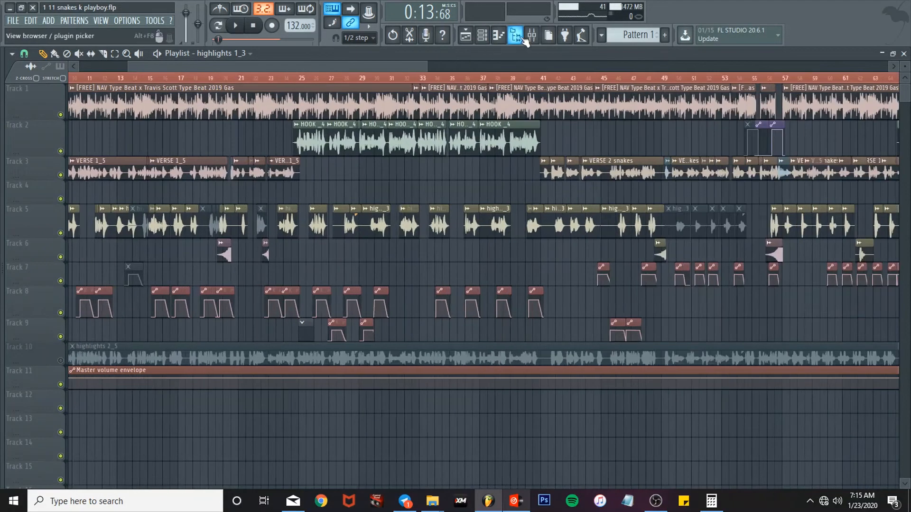
{"action": "left_click", "coordinate": [514, 36]}
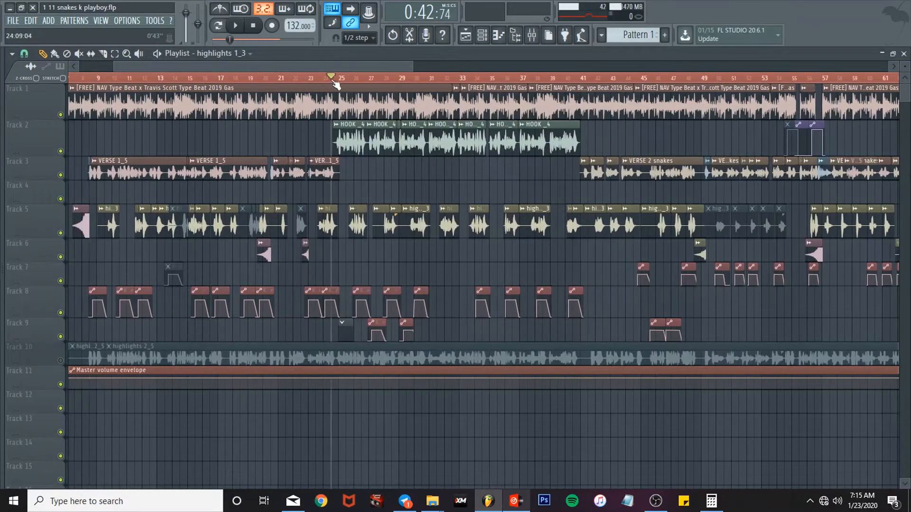
{"action": "left_click", "coordinate": [234, 26]}
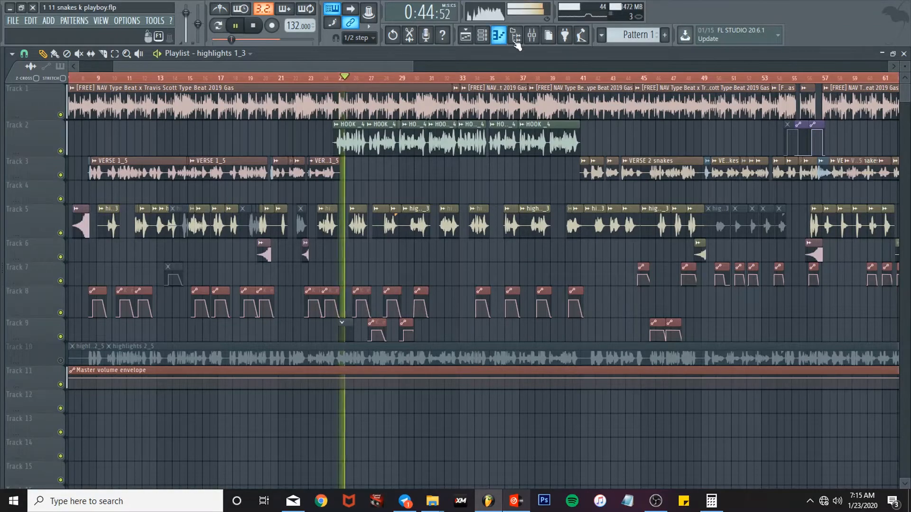
{"action": "left_click", "coordinate": [514, 36]}
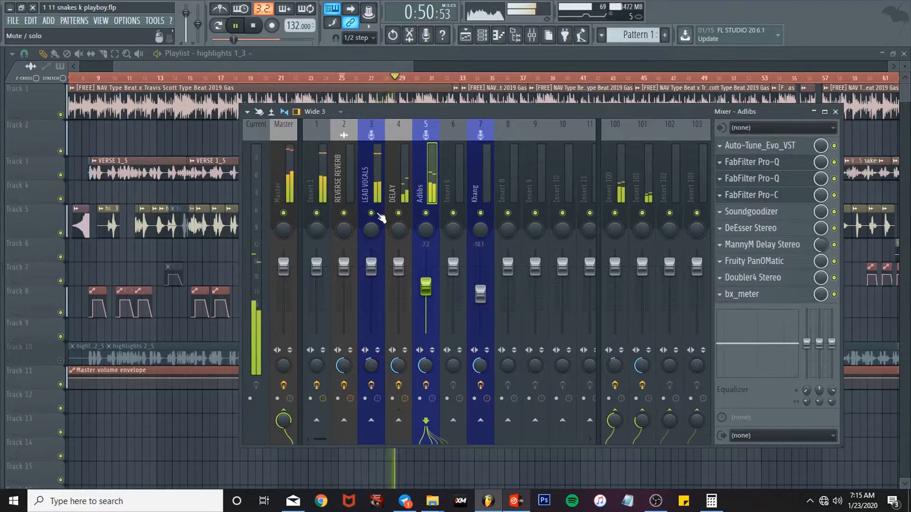
- Mute LEAD VOCALS and review the Auto-Tune Evo pitch correction on the Adibs insert
{"action": "left_click", "coordinate": [253, 26]}
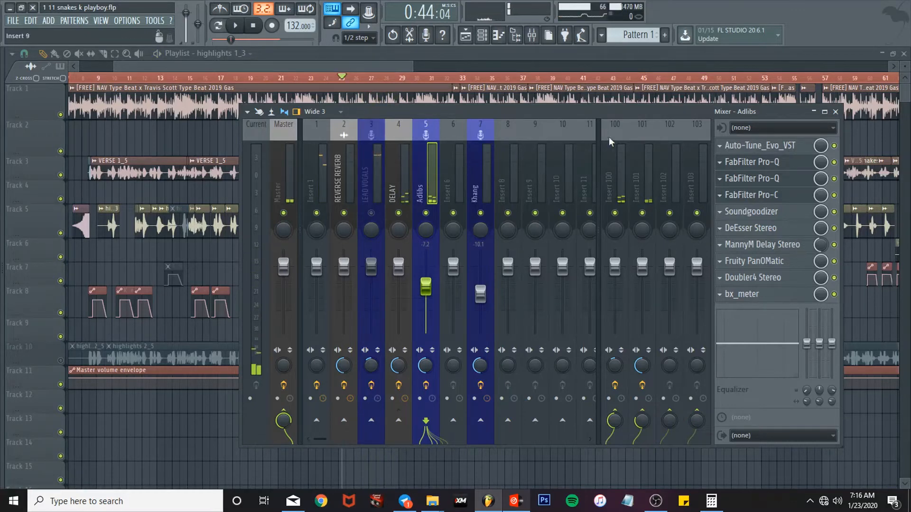
{"action": "left_click", "coordinate": [759, 145]}
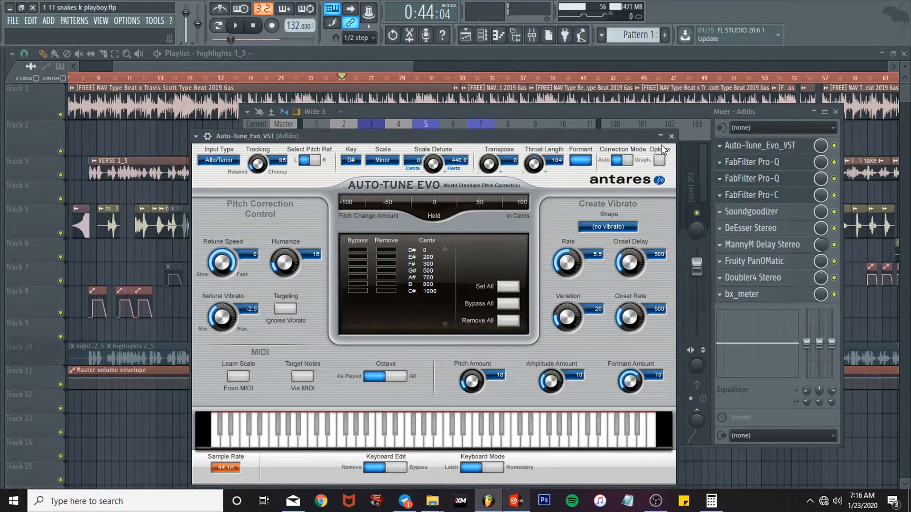
{"action": "left_click", "coordinate": [671, 136]}
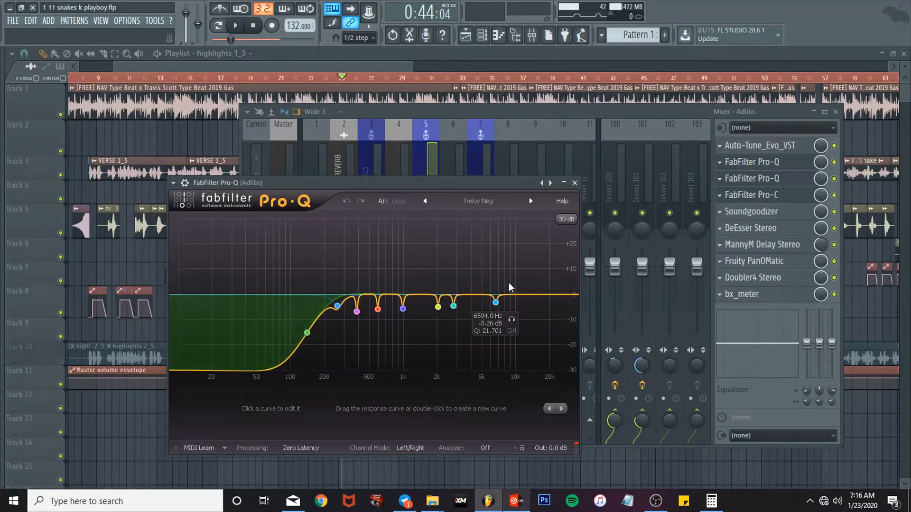
- Inspect the Adibs Pro-Q low cut and ~9800 Hz boost, and set Soundgoodizer to mode A
{"action": "left_click", "coordinate": [574, 182]}
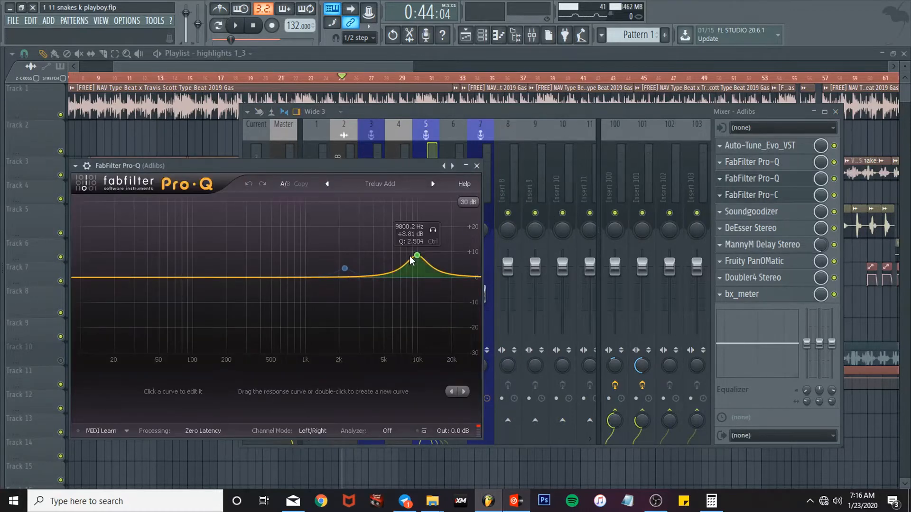
{"action": "left_click", "coordinate": [475, 165]}
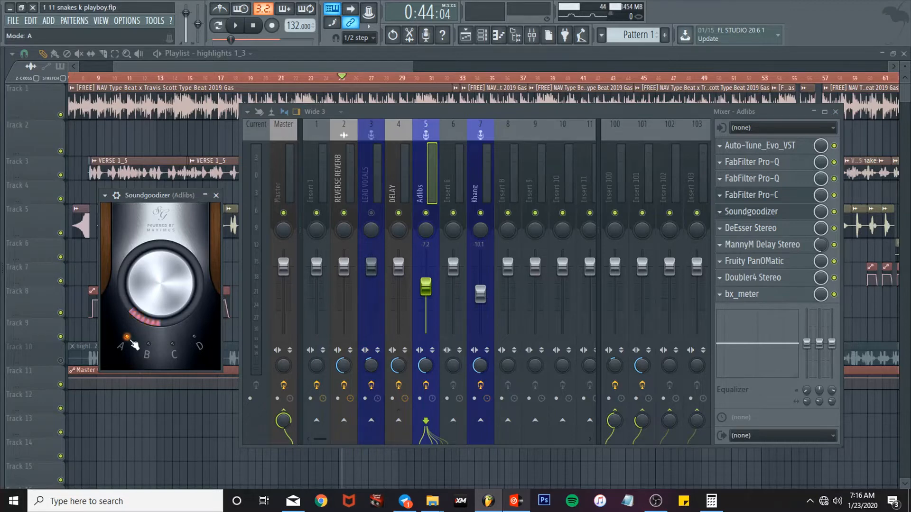
{"action": "left_click", "coordinate": [215, 196]}
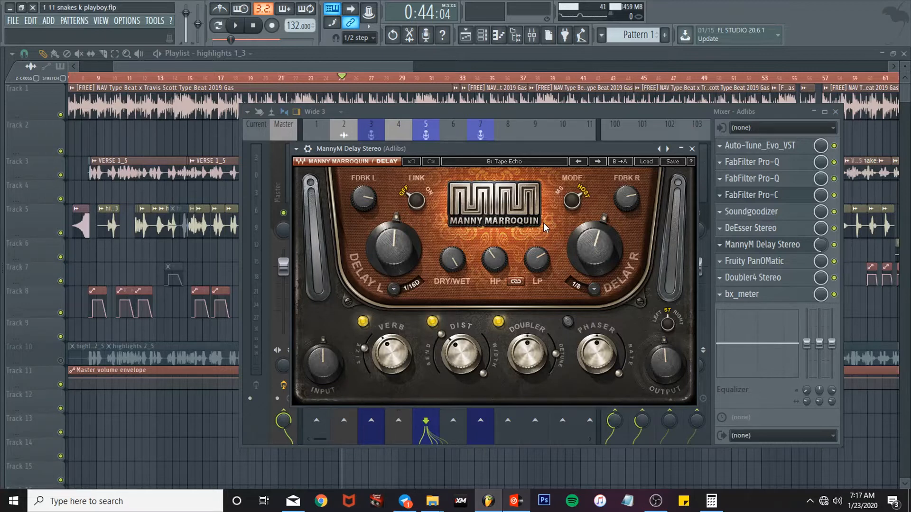
{"action": "mouse_move", "coordinate": [410, 243]}
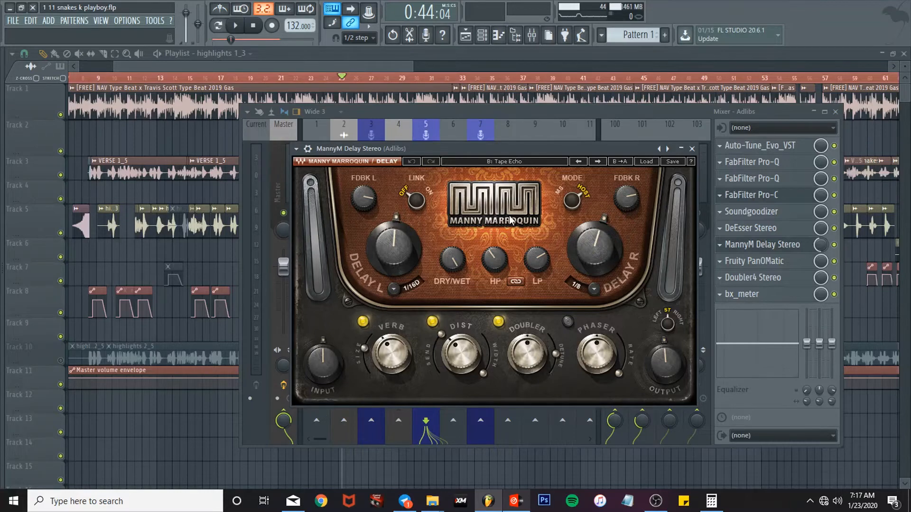
{"action": "mouse_move", "coordinate": [590, 415]}
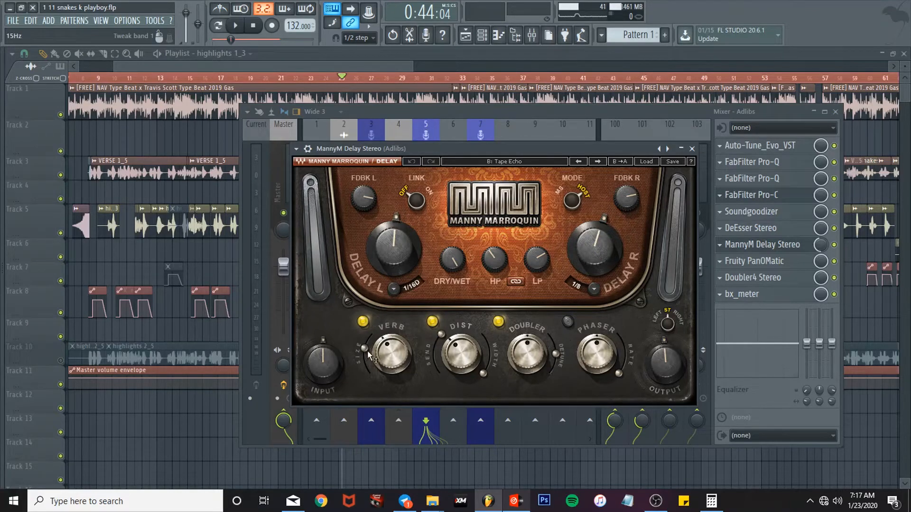
{"action": "mouse_move", "coordinate": [463, 375]}
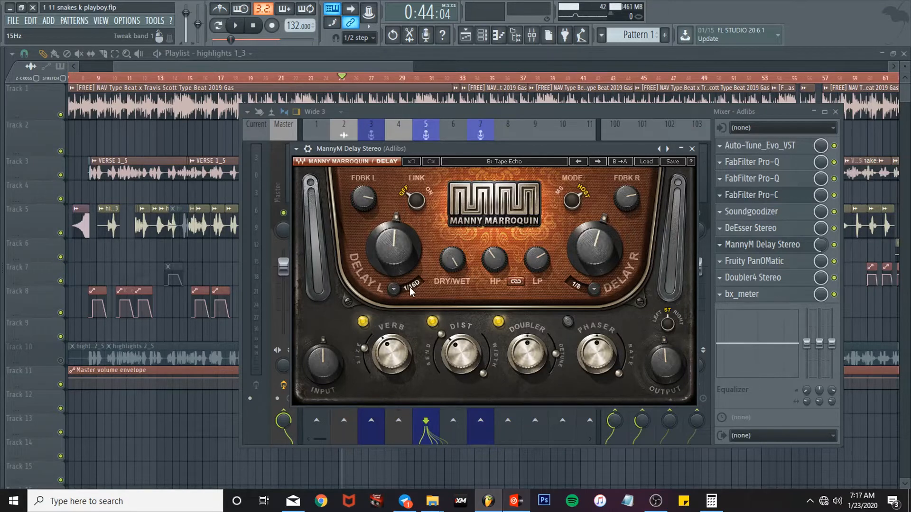
{"action": "mouse_move", "coordinate": [367, 285]}
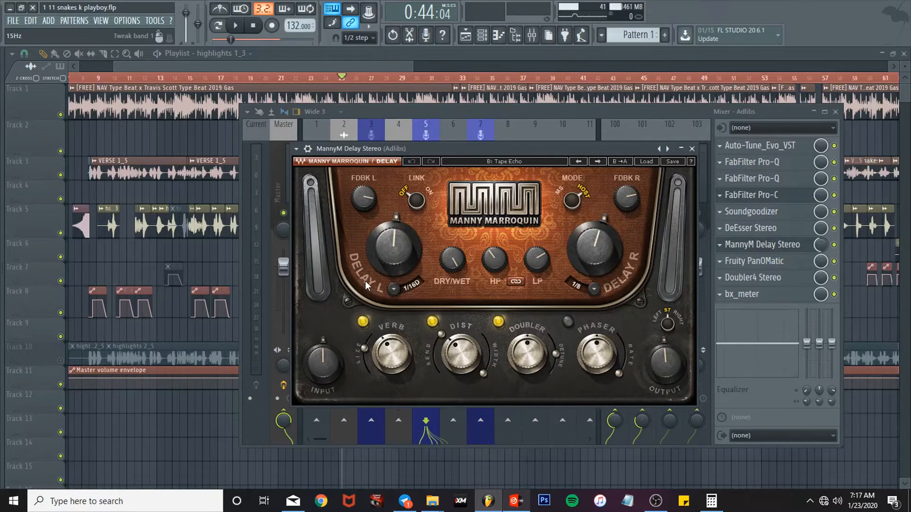
{"action": "mouse_move", "coordinate": [457, 195]}
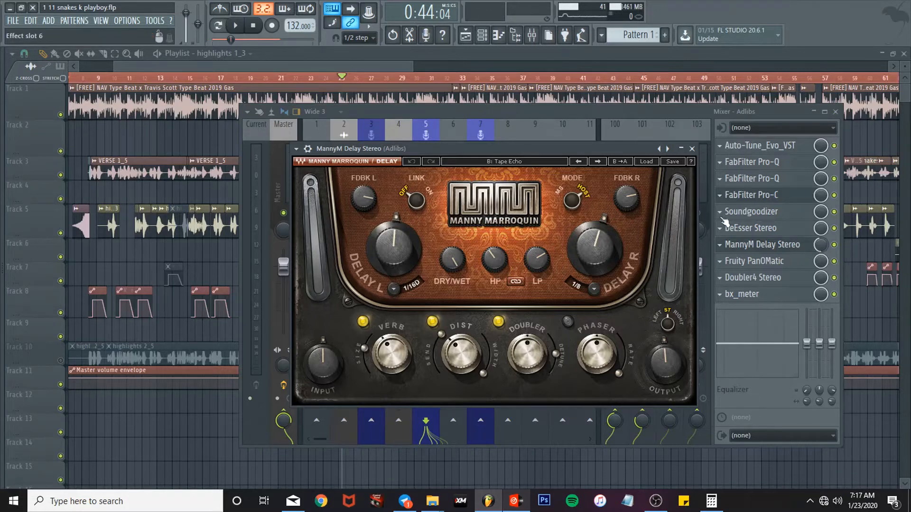
- Close the MannyM Delay Stereo window after reviewing its 1/16 dotted and 1/8 timings
{"action": "left_click", "coordinate": [692, 148]}
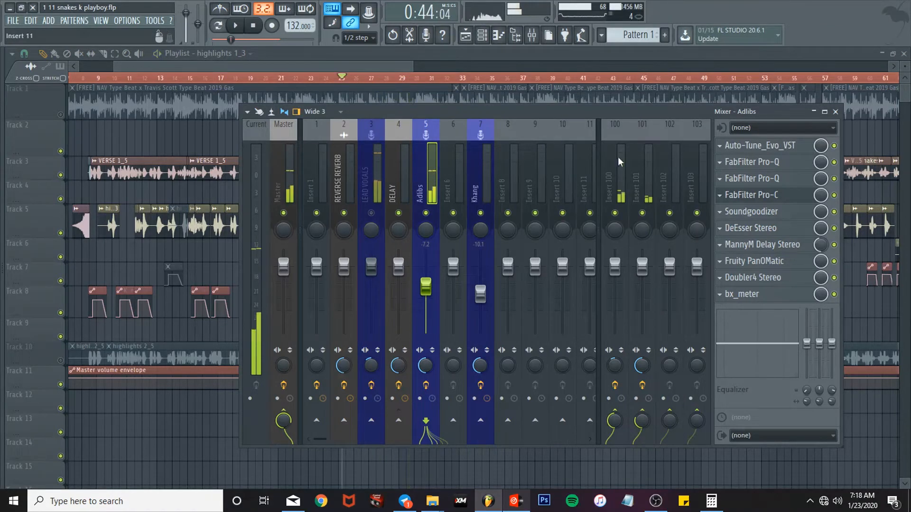
{"action": "left_click", "coordinate": [758, 261]}
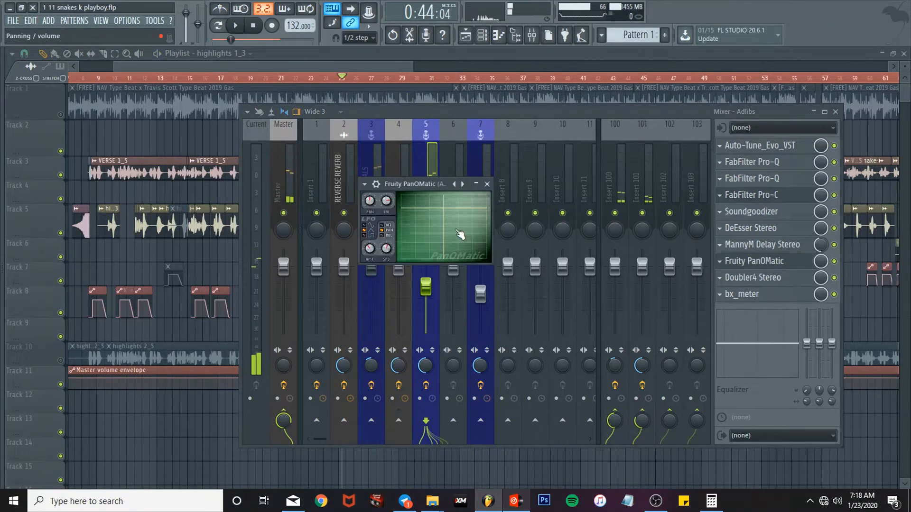
{"action": "mouse_move", "coordinate": [395, 235]}
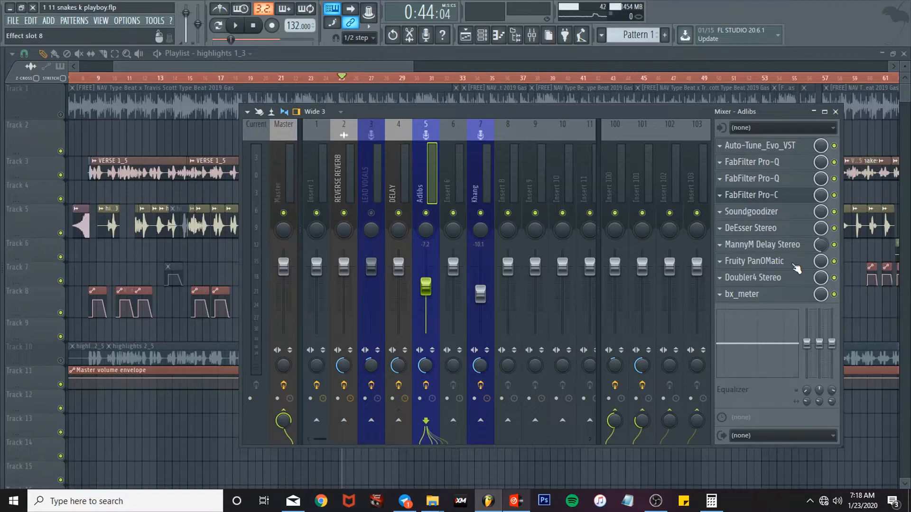
{"action": "mouse_move", "coordinate": [769, 264]}
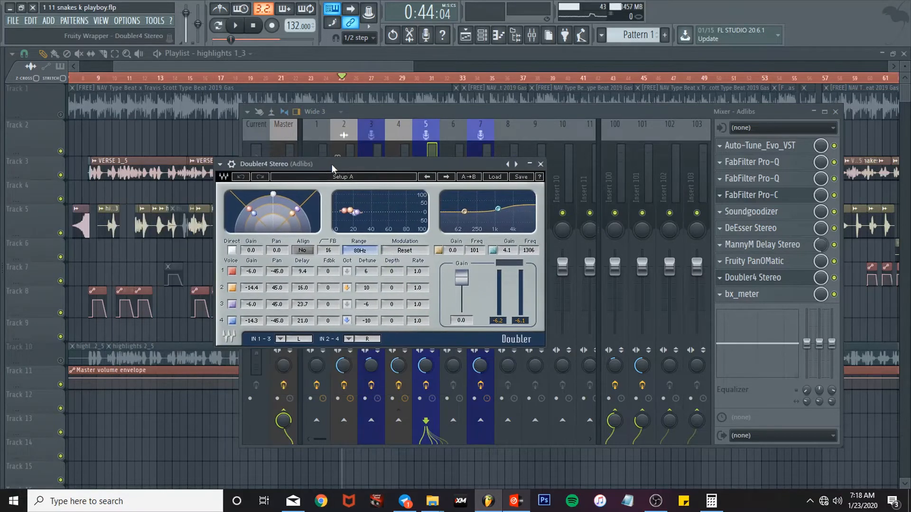
{"action": "mouse_move", "coordinate": [248, 226]}
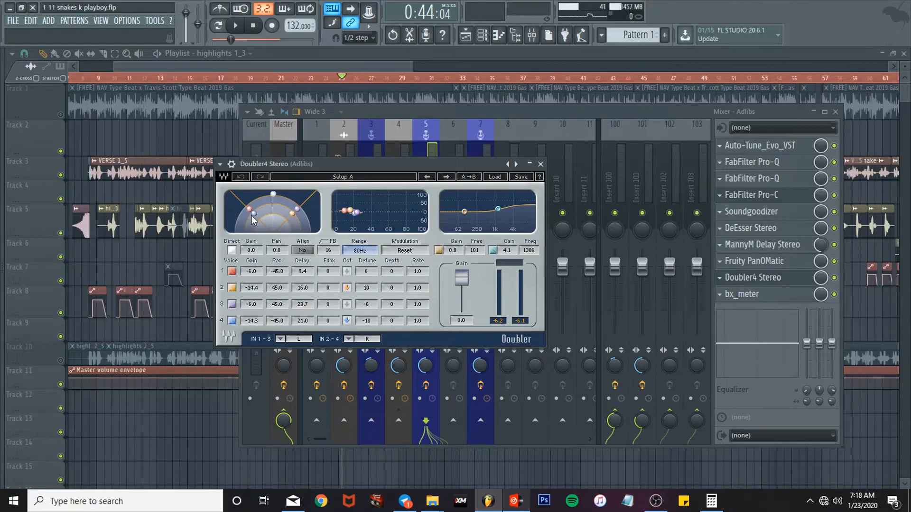
{"action": "mouse_move", "coordinate": [257, 222]}
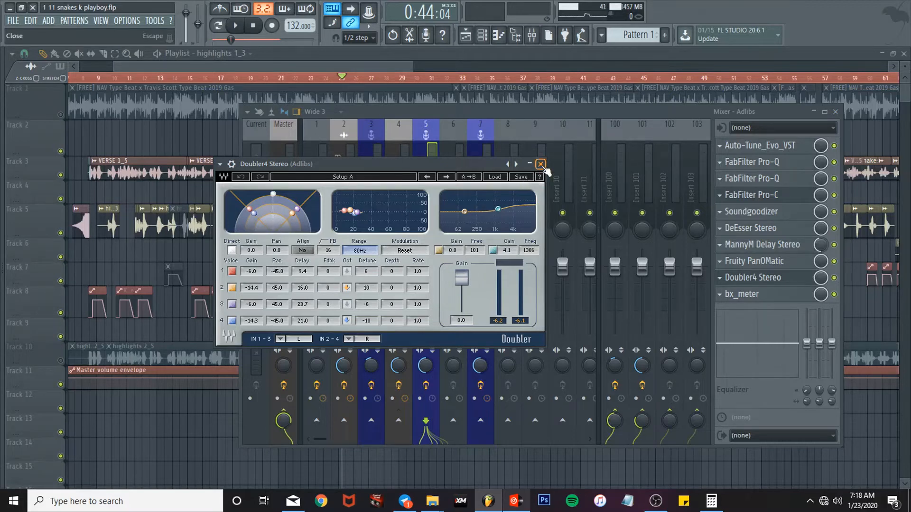
- Close the Doubler4 Stereo window after checking its four voice offsets
{"action": "left_click", "coordinate": [540, 164]}
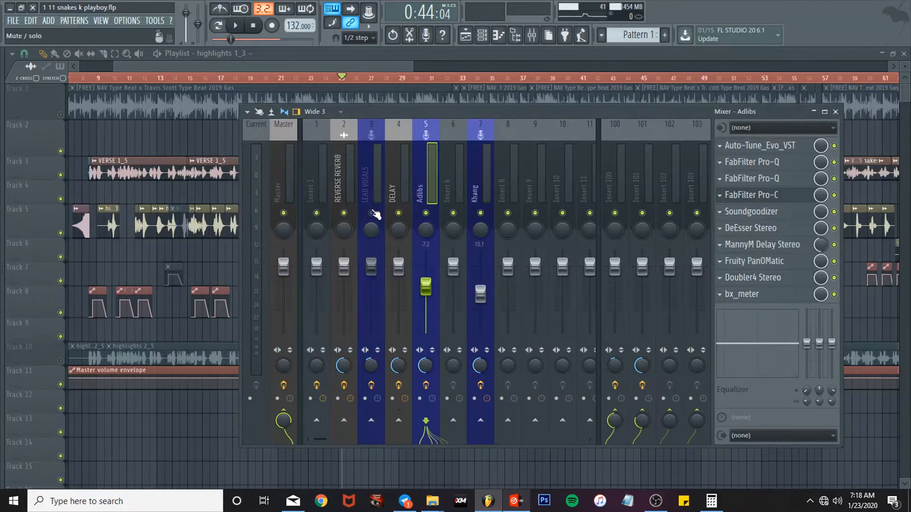
- Close the mixer to show the full song arrangement in the playlist
{"action": "left_click", "coordinate": [234, 27]}
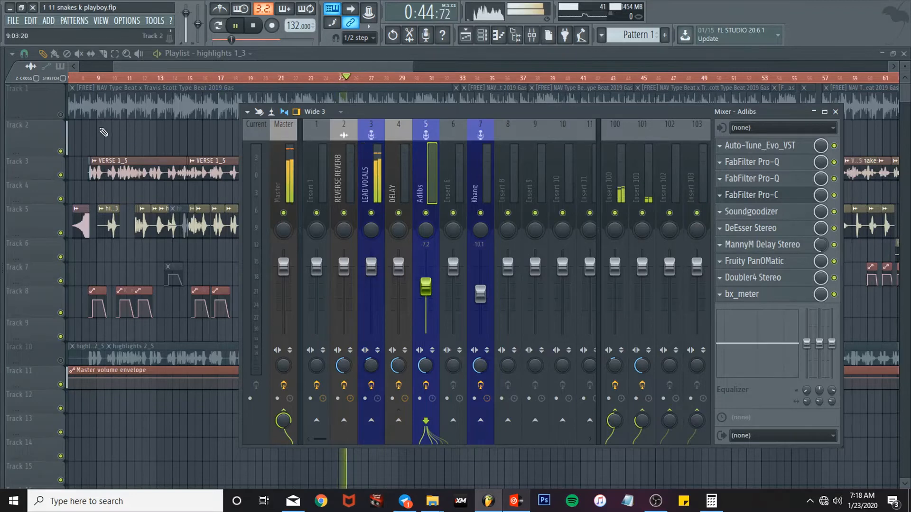
{"action": "left_click", "coordinate": [291, 175]}
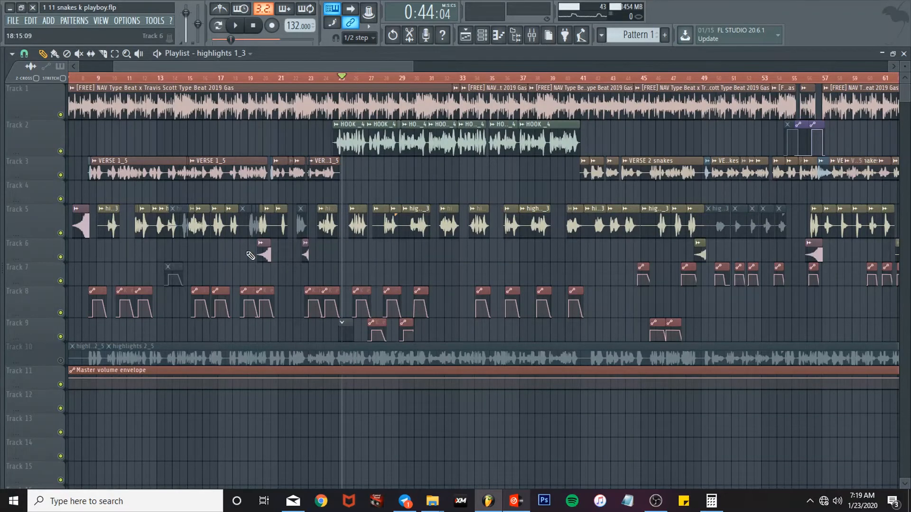
{"action": "mouse_move", "coordinate": [227, 289]}
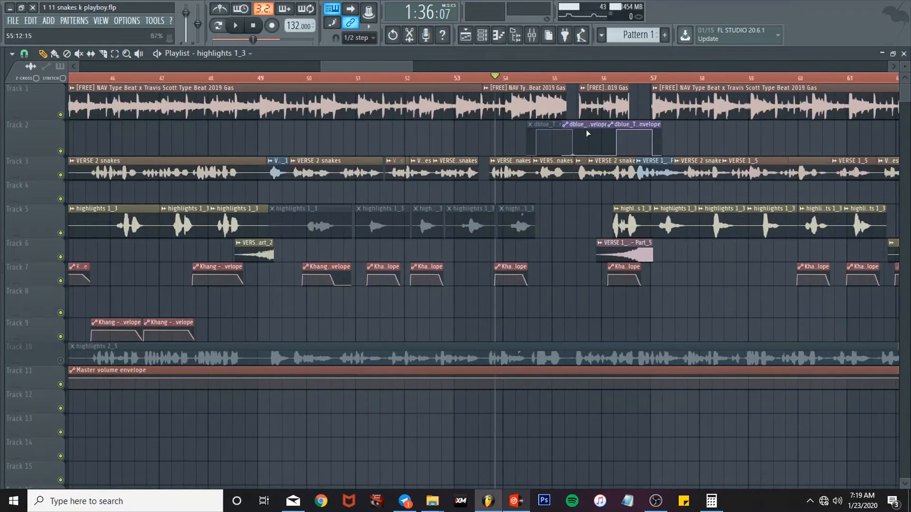
- Reopen the mixer over the tape-stop clips around bar 55
{"action": "left_click", "coordinate": [234, 25]}
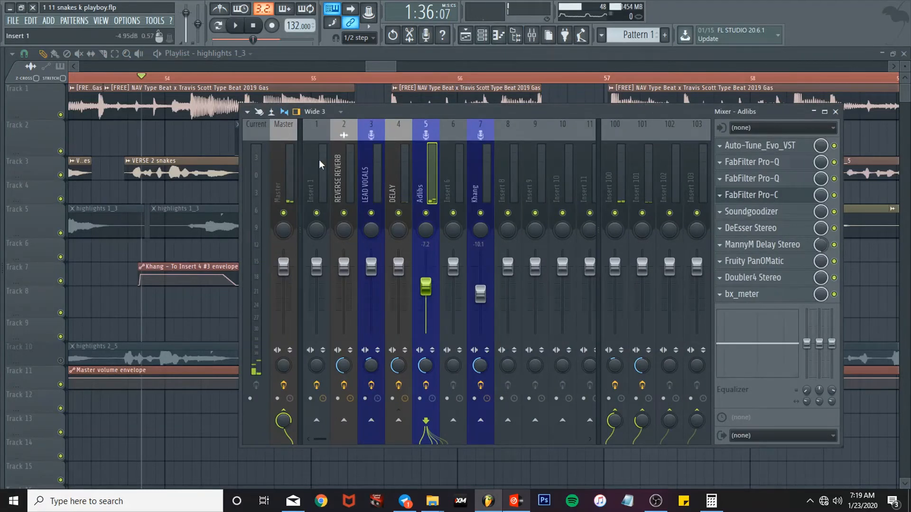
- Show insert 1's dblue_TapeStop with its Trigger, SlowDown and DeClick controls and Trigger options
{"action": "left_click", "coordinate": [316, 175]}
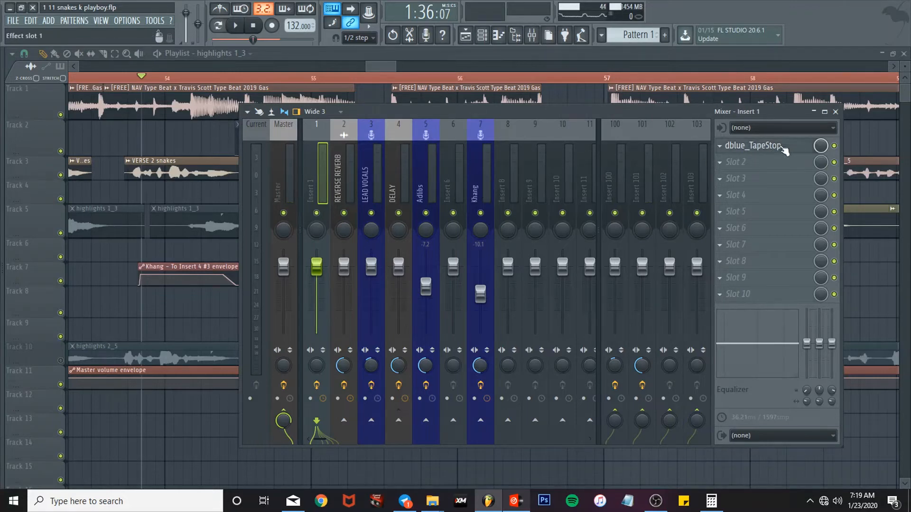
{"action": "left_click", "coordinate": [754, 146]}
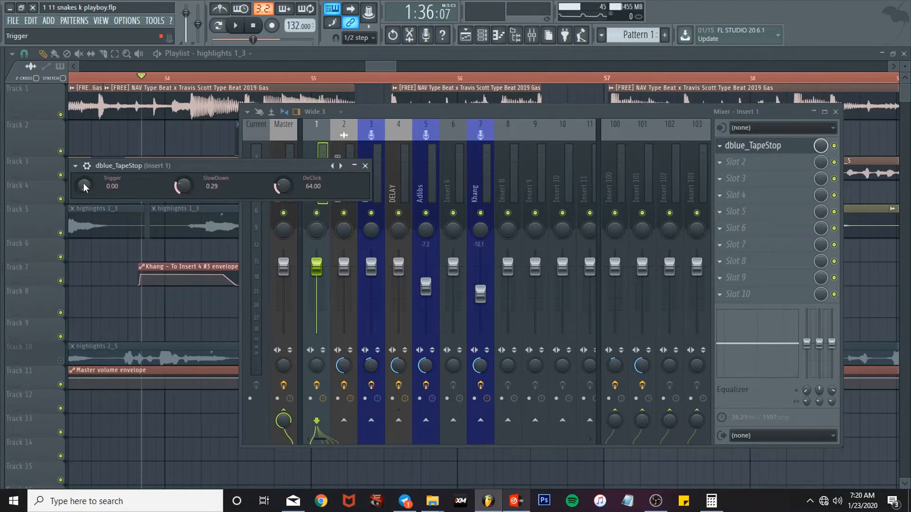
{"action": "right_click", "coordinate": [85, 186]}
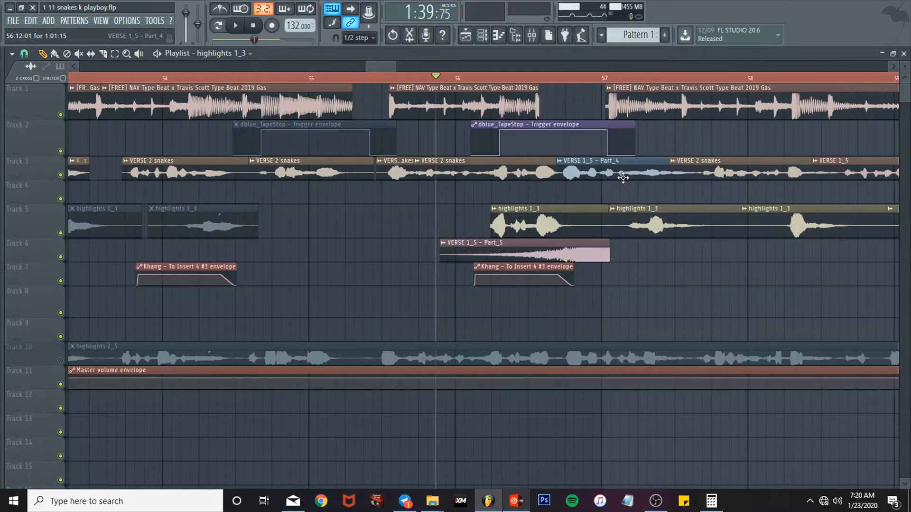
{"action": "mouse_move", "coordinate": [522, 254]}
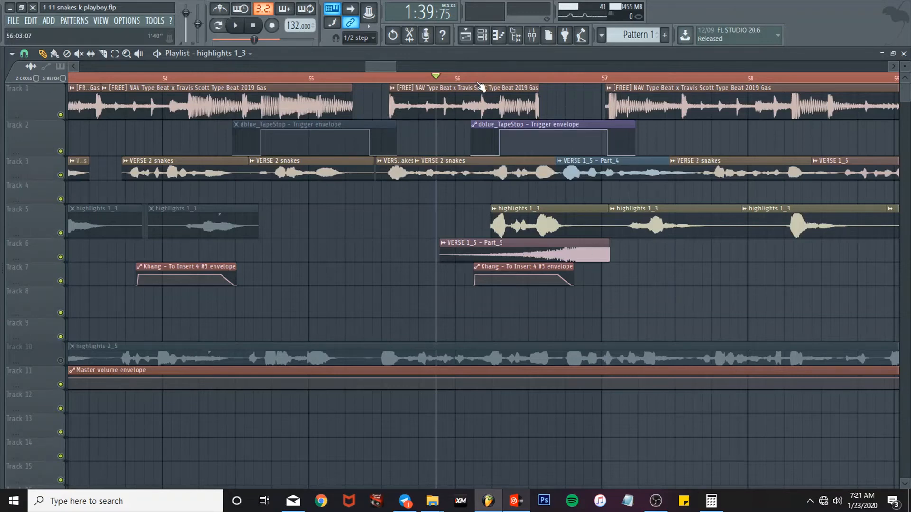
{"action": "mouse_move", "coordinate": [476, 82]}
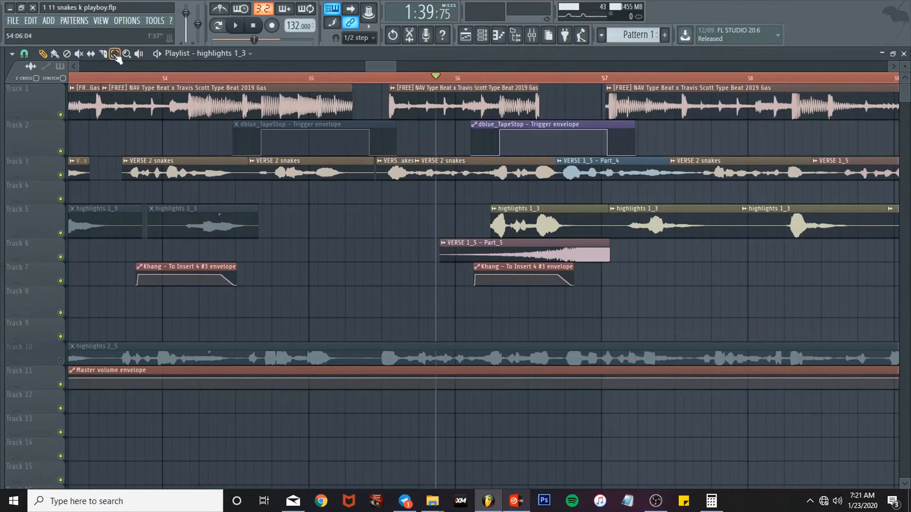
{"action": "left_click", "coordinate": [235, 25]}
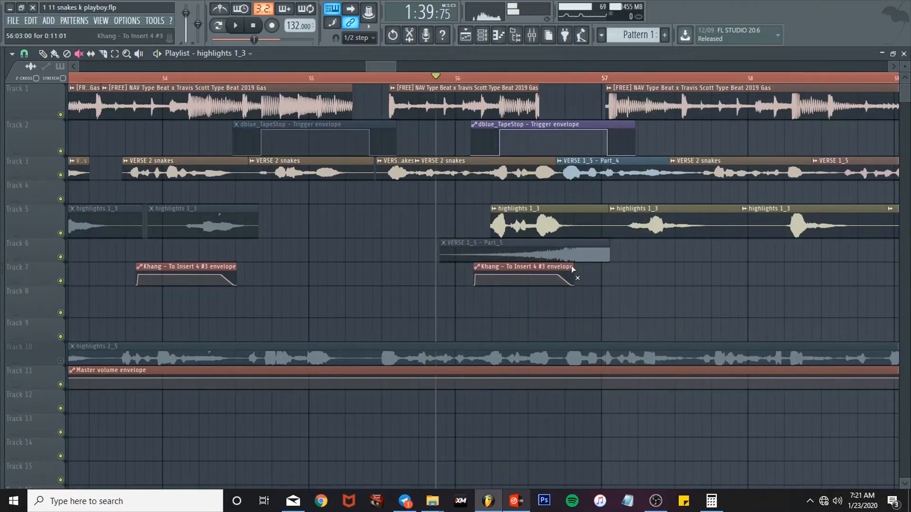
{"action": "scroll", "scroll_direction": "left", "scroll_amount": 3}
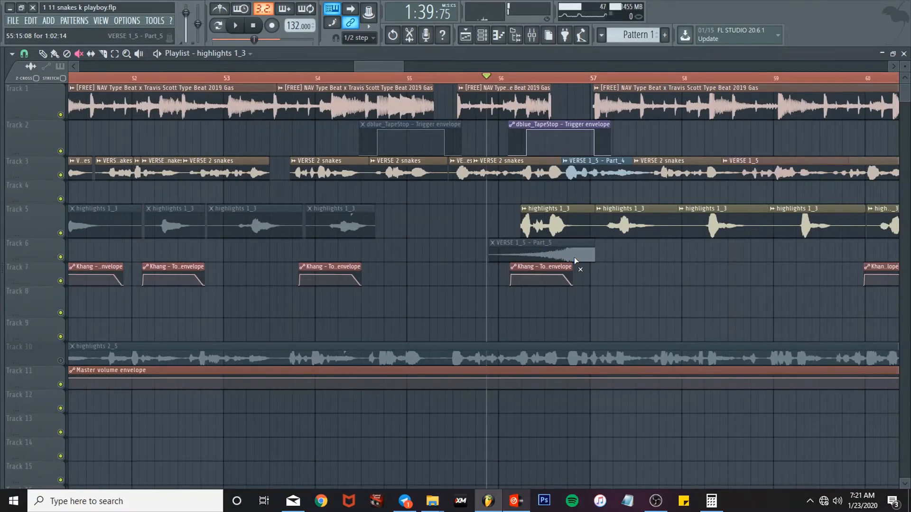
{"action": "left_click", "coordinate": [234, 26]}
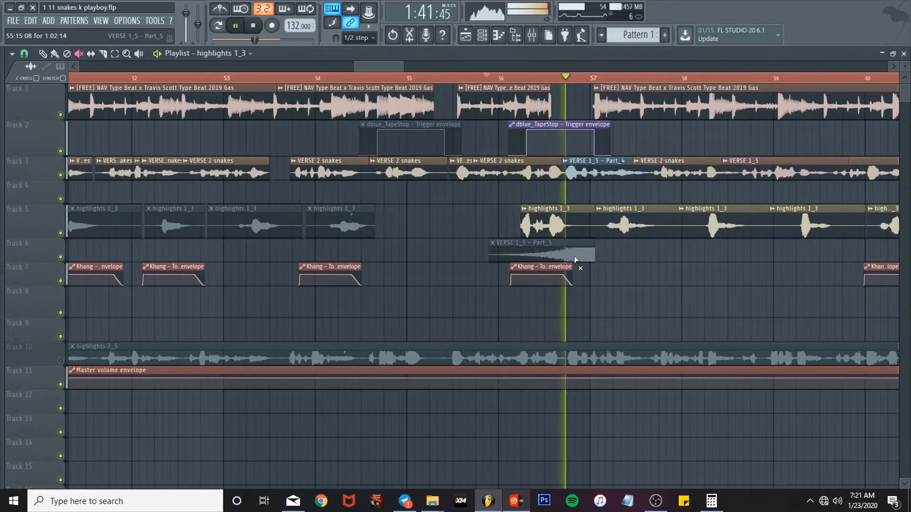
{"action": "left_click", "coordinate": [235, 26]}
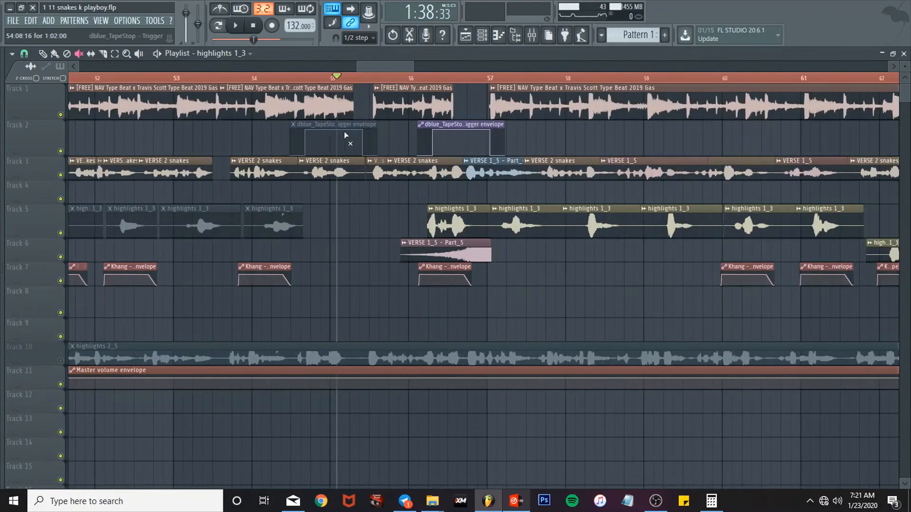
{"action": "mouse_move", "coordinate": [361, 141]}
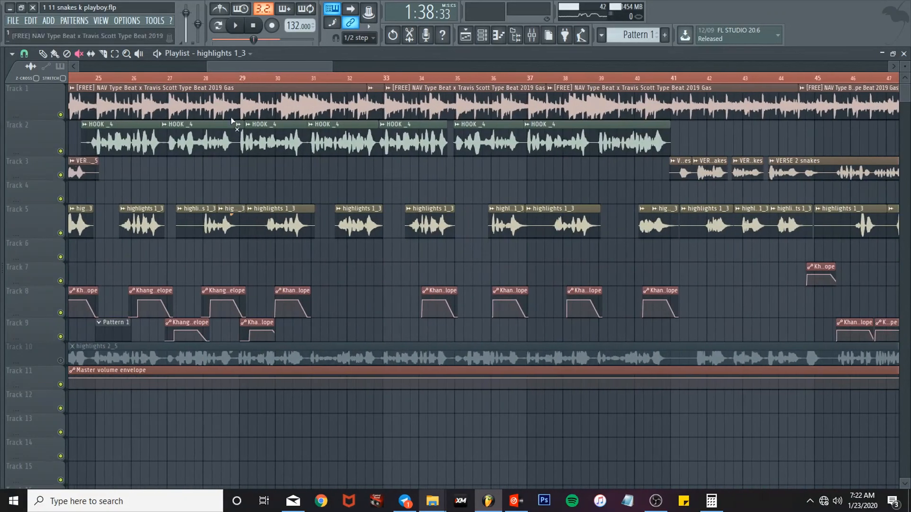
- Mute the [FREE] NAV Type Beat clip and play the first verse vocals alone
{"action": "scroll", "scroll_direction": "left", "scroll_amount": 3}
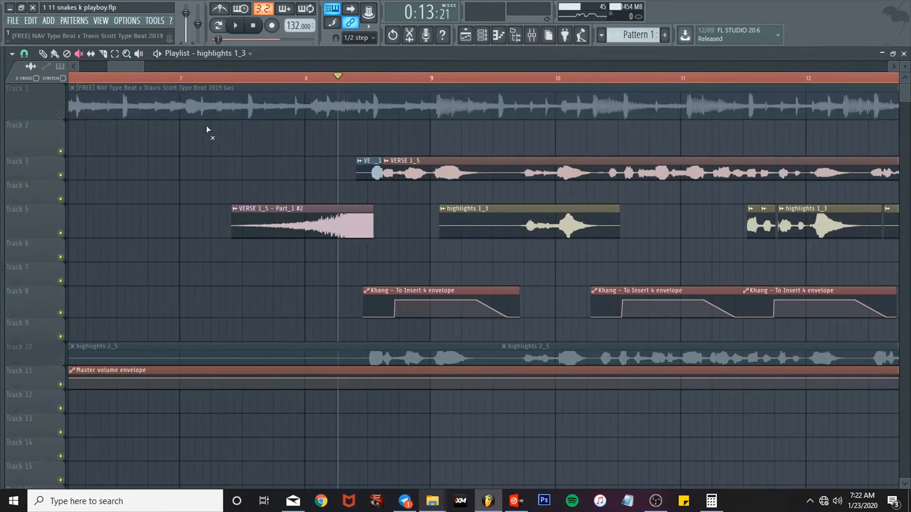
{"action": "left_click", "coordinate": [234, 25]}
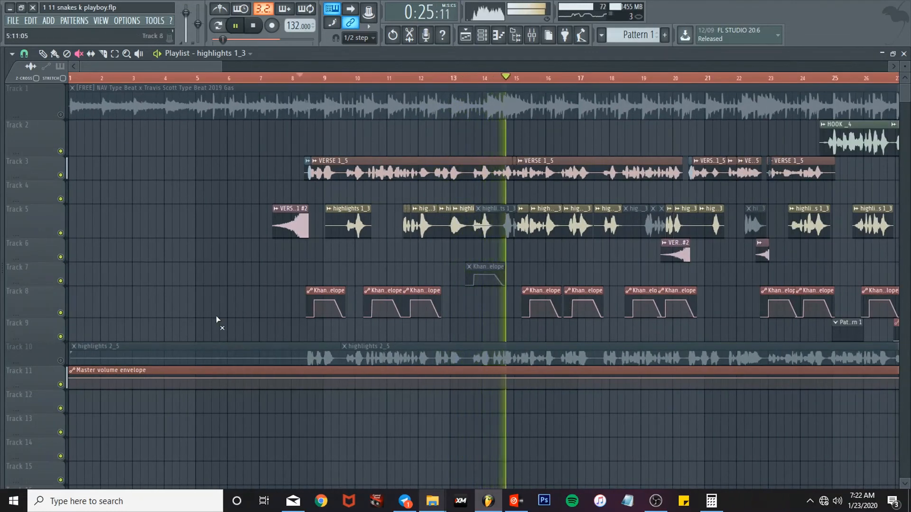
{"action": "mouse_move", "coordinate": [261, 327]}
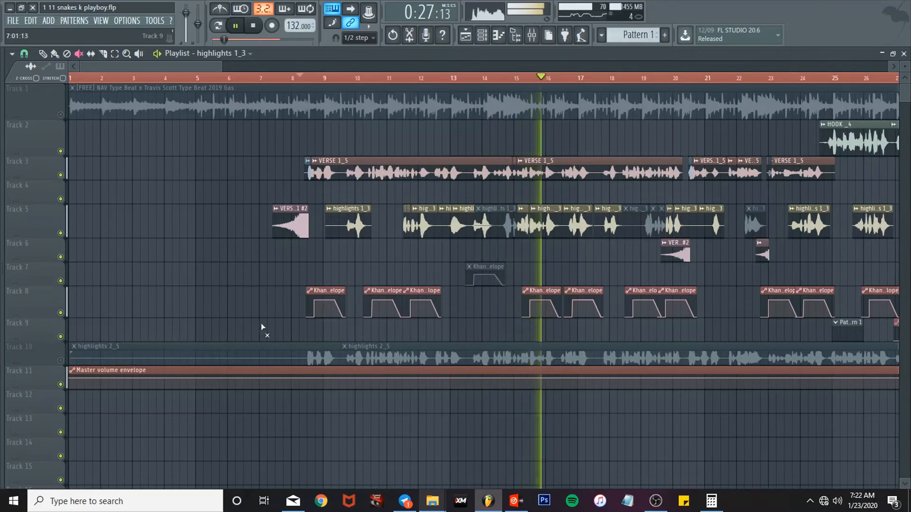
{"action": "left_click", "coordinate": [253, 26]}
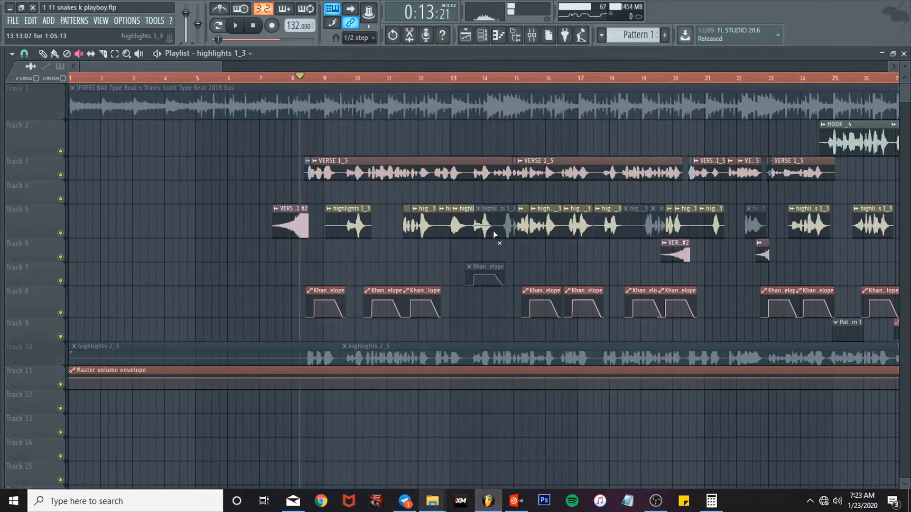
{"action": "mouse_move", "coordinate": [407, 273]}
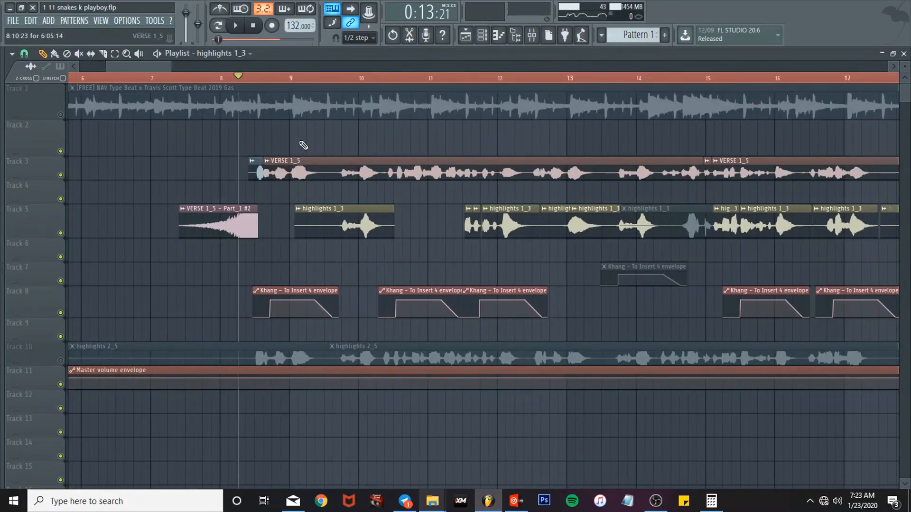
{"action": "mouse_move", "coordinate": [307, 114]}
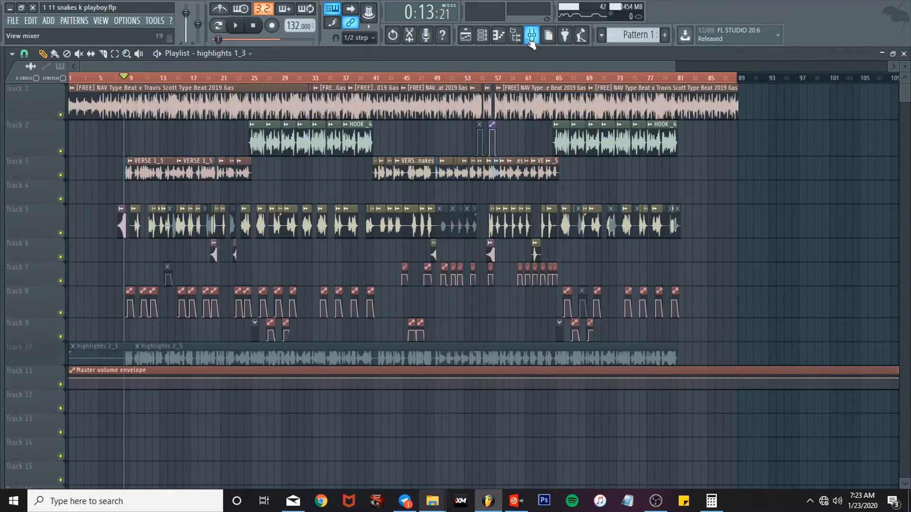
- Show the Master Pro-Q with its cut around 240 Hz and boost near 9.5 kHz
{"action": "left_click", "coordinate": [531, 36]}
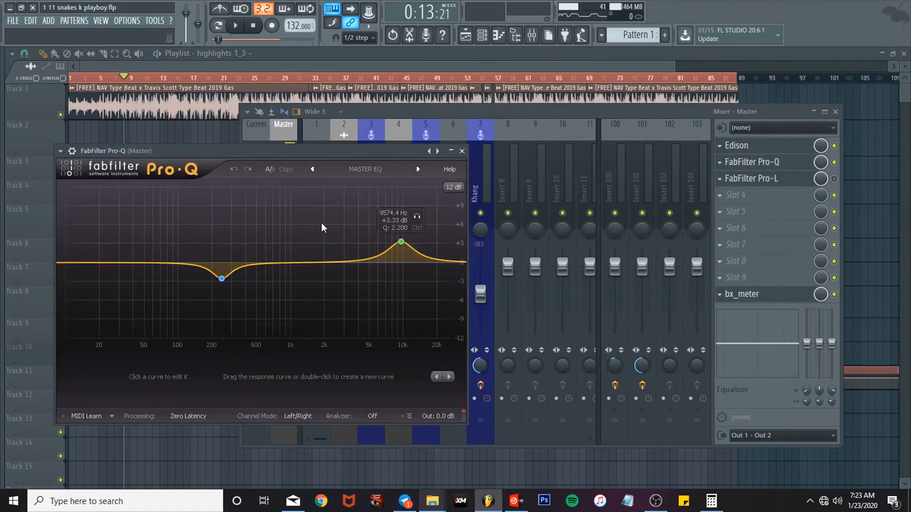
{"action": "left_click", "coordinate": [401, 241]}
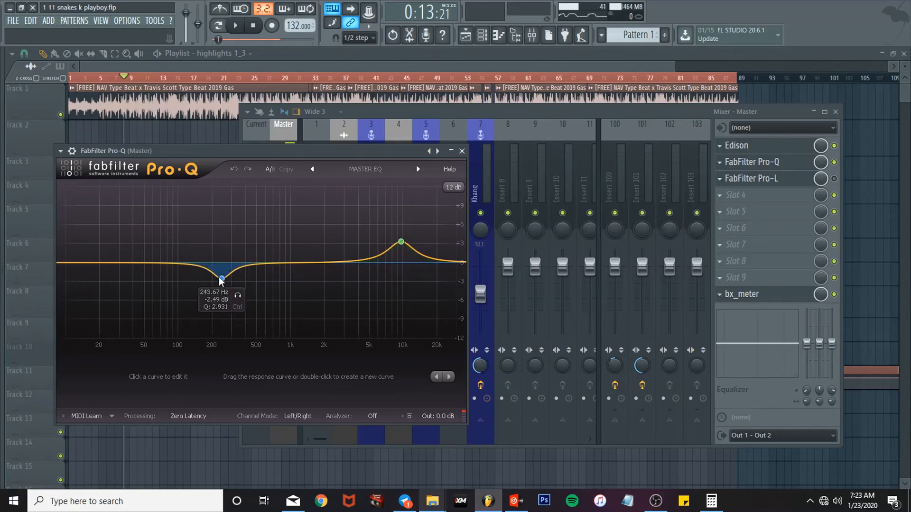
{"action": "left_click", "coordinate": [462, 151]}
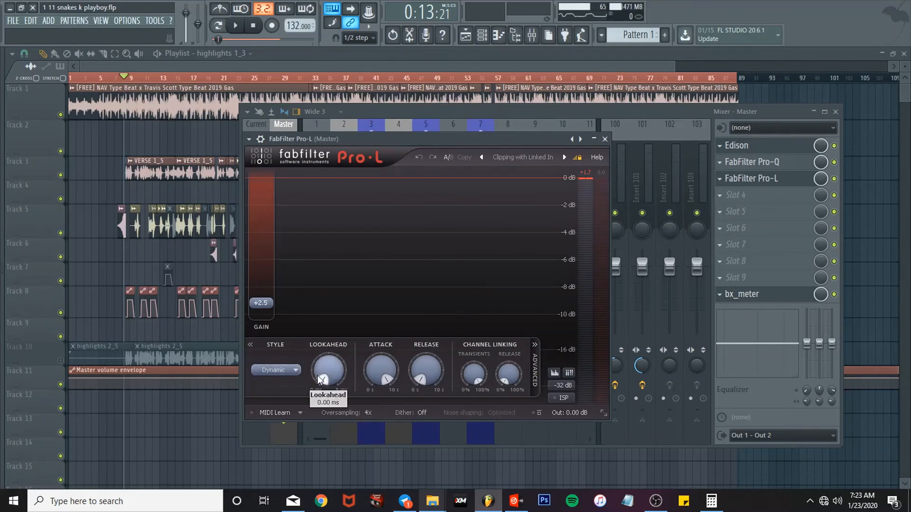
{"action": "mouse_move", "coordinate": [268, 308]}
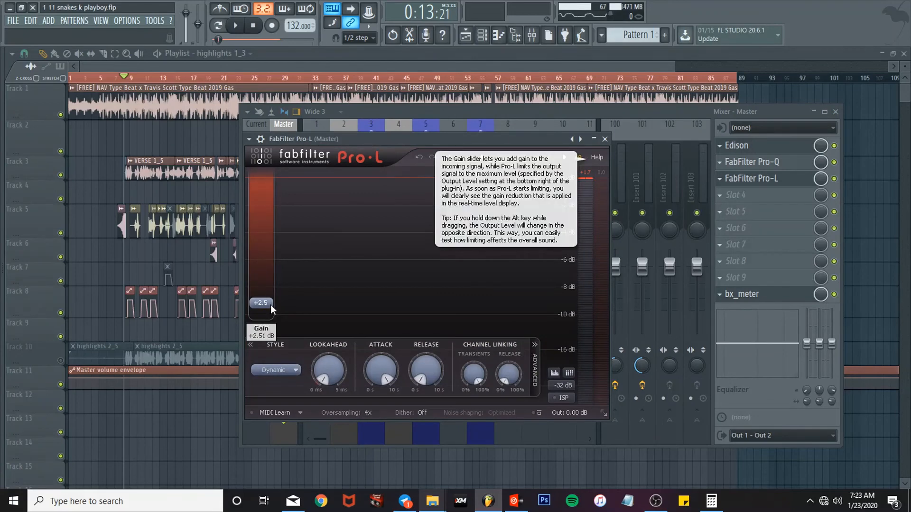
- Close the mixer after showing the Pro-L limiter's +2.5 dB gain
{"action": "left_click", "coordinate": [605, 138]}
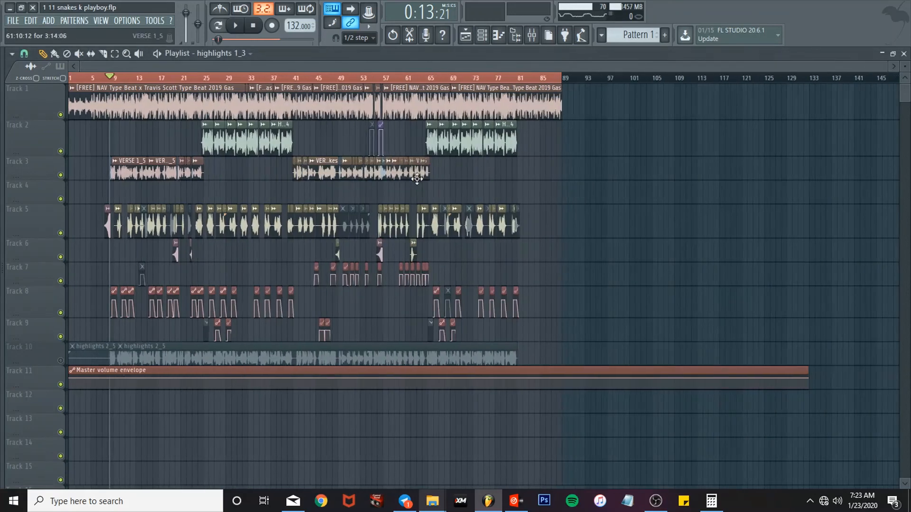
- Start playback from the tape-stop section around bar 53 and bring up the Mixer on the Master insert
{"action": "left_click", "coordinate": [427, 78]}
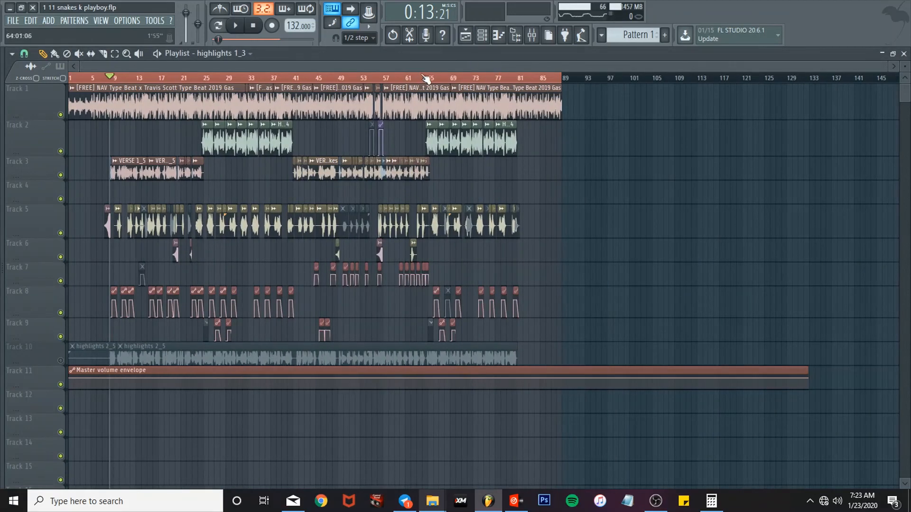
{"action": "left_click", "coordinate": [234, 26]}
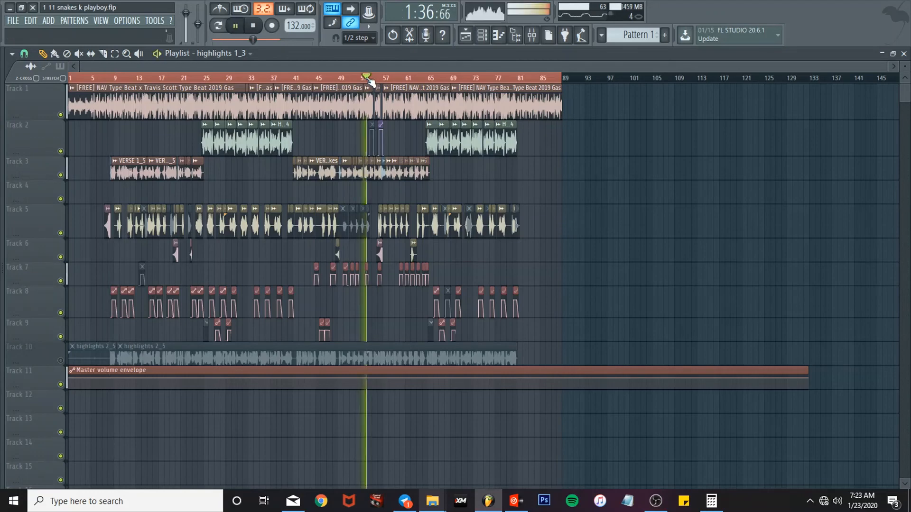
{"action": "left_click", "coordinate": [531, 35]}
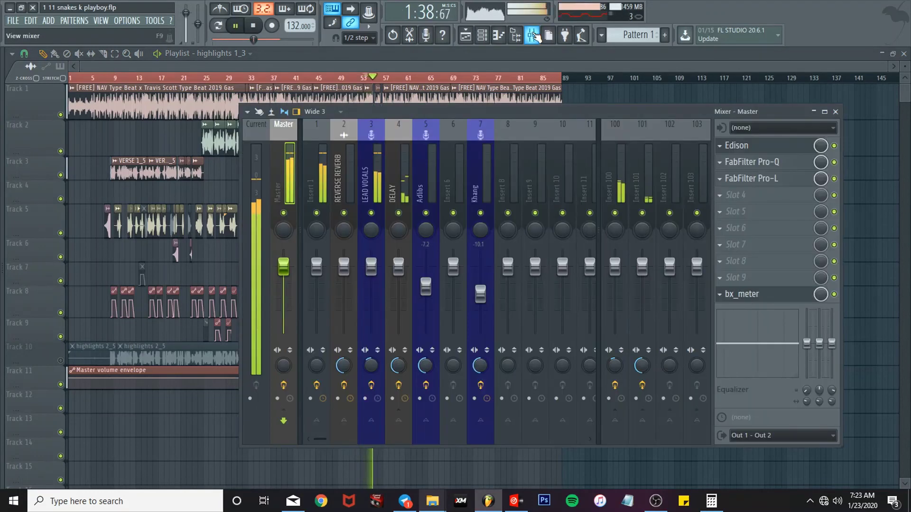